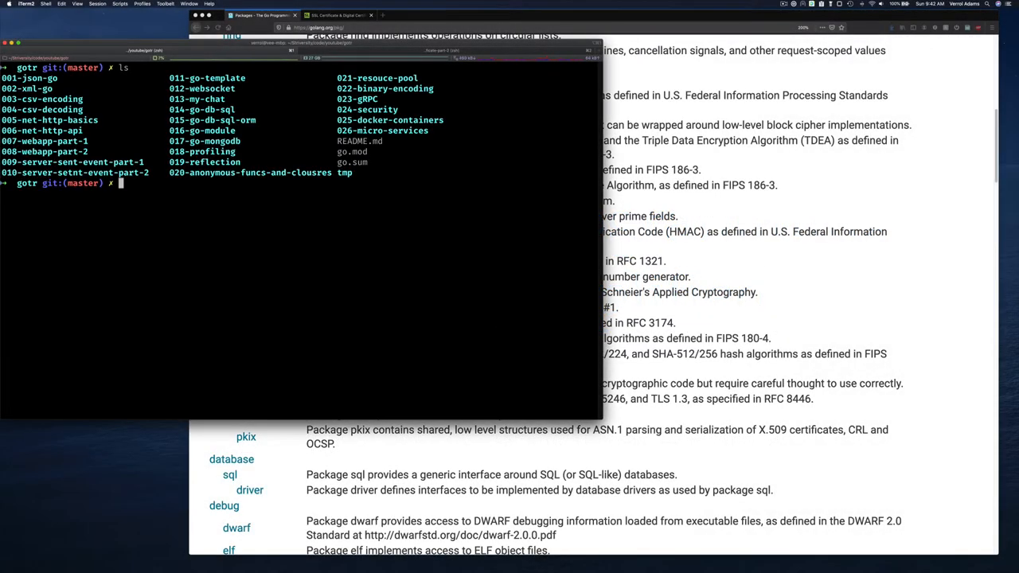
Enter 024-security, list its episodes, and launch VS Code on ep024.10-x509-certificate-part-2
text(cd 024-security)
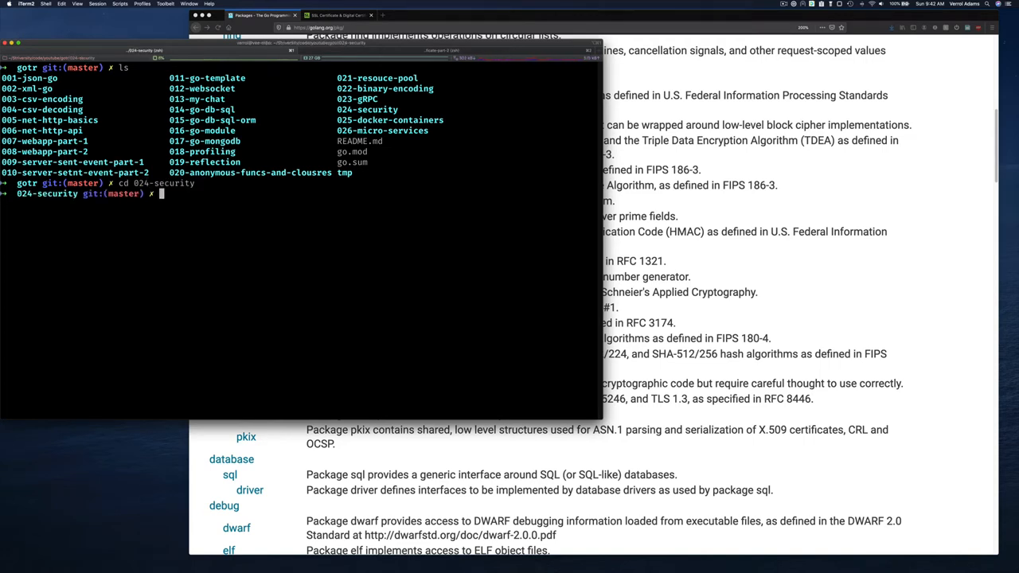
text(ls)
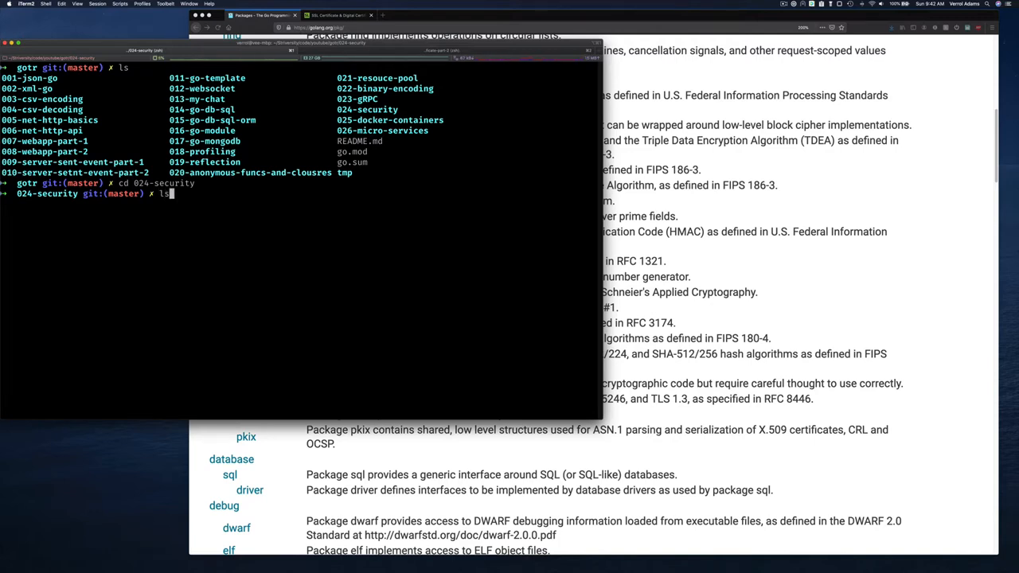
key(Return)
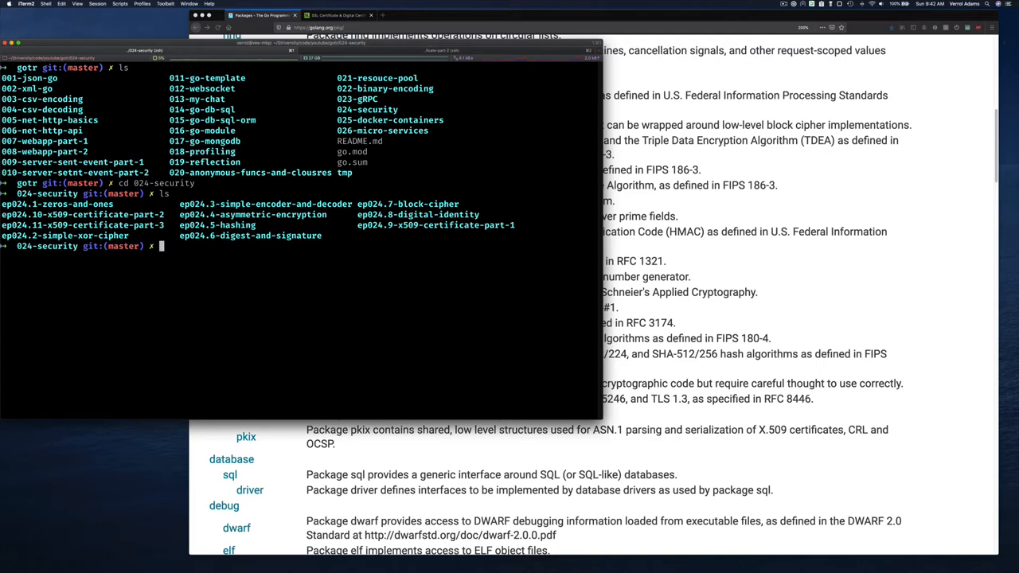
text(code)
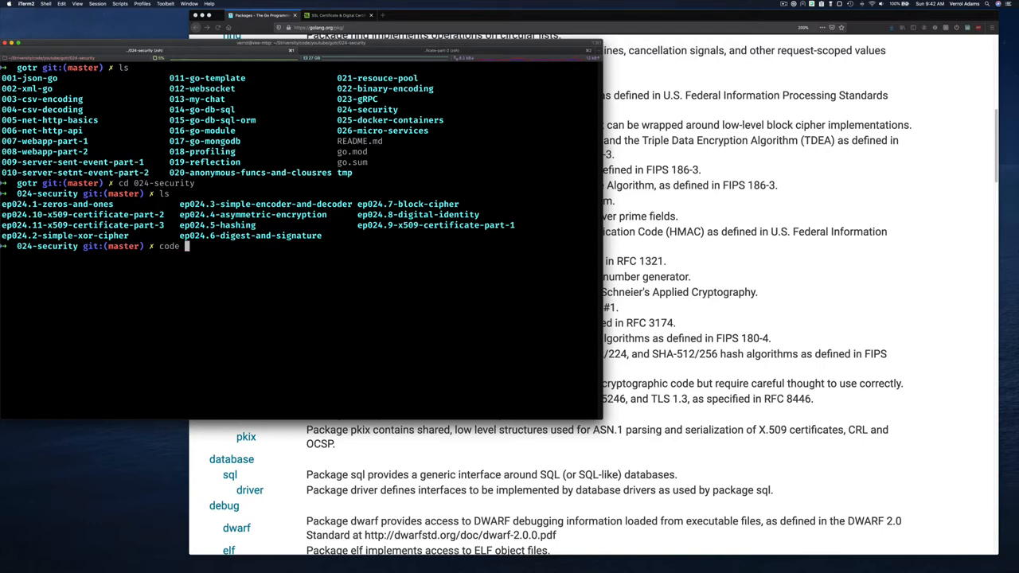
text(ep024.10-x509-certificate-part-2/)
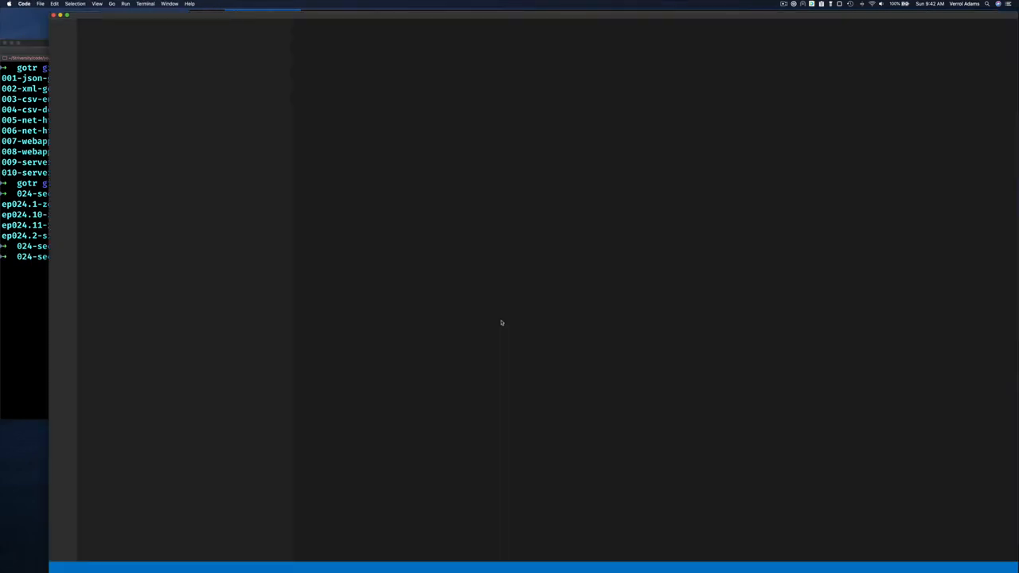
Let VS Code open on the empty ep024.10 project, then return to iTerm2
click(62, 32)
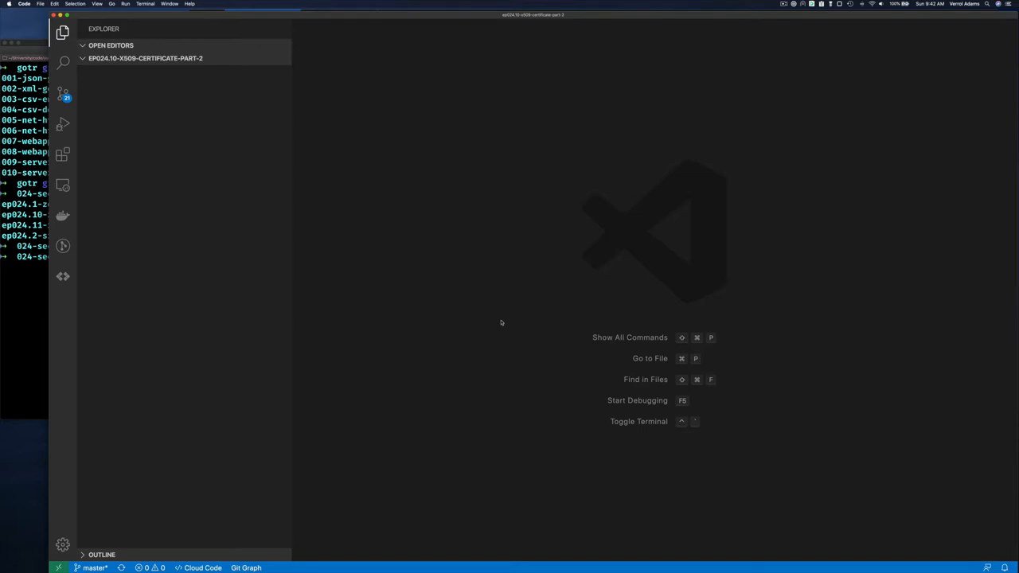
mouse_move(22, 324)
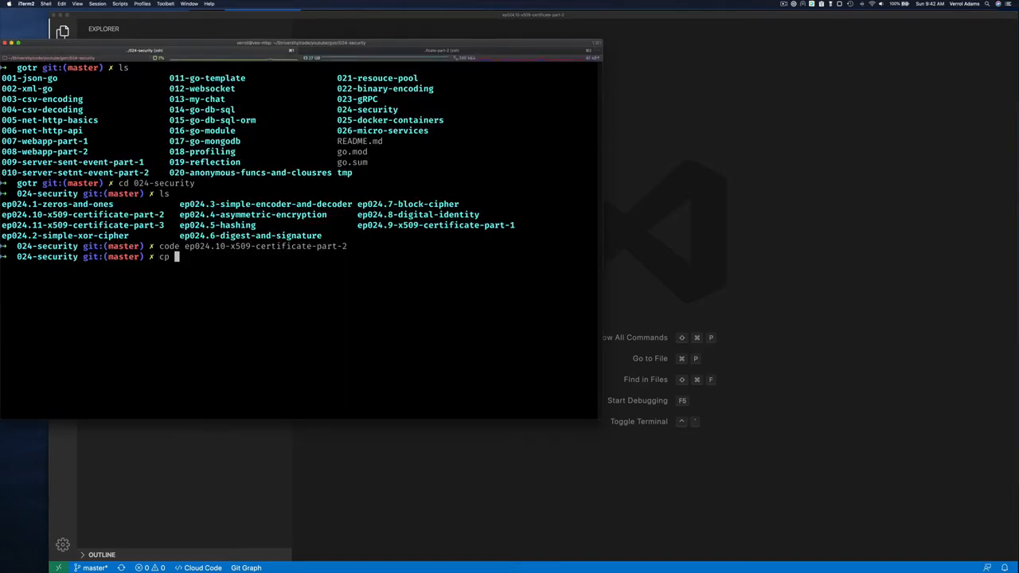
Copy ep024.9's ex3 recursively to ep024.10-x509-certificate-part-2/ex1 and change into ex1
text(-r)
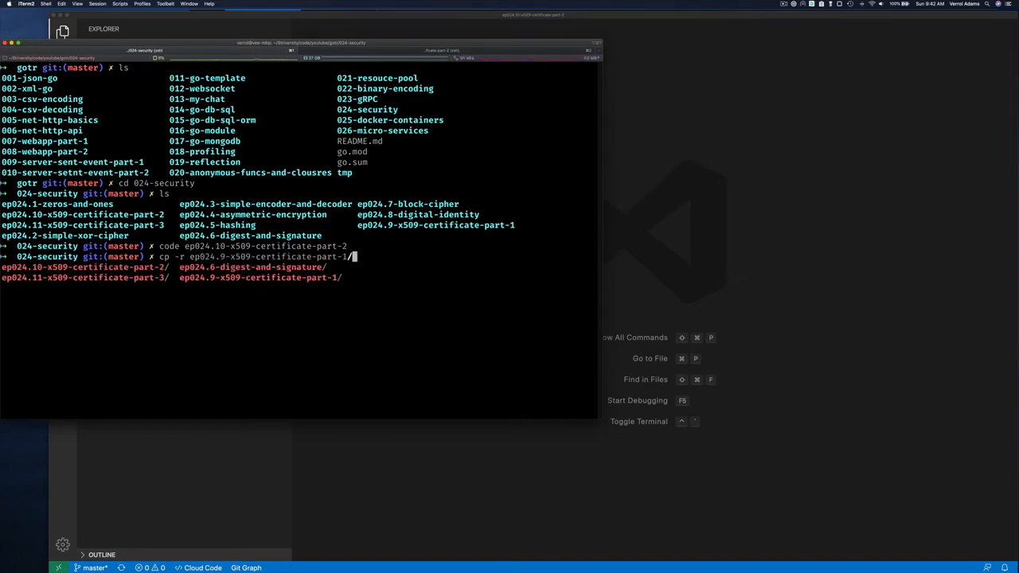
text(ex3)
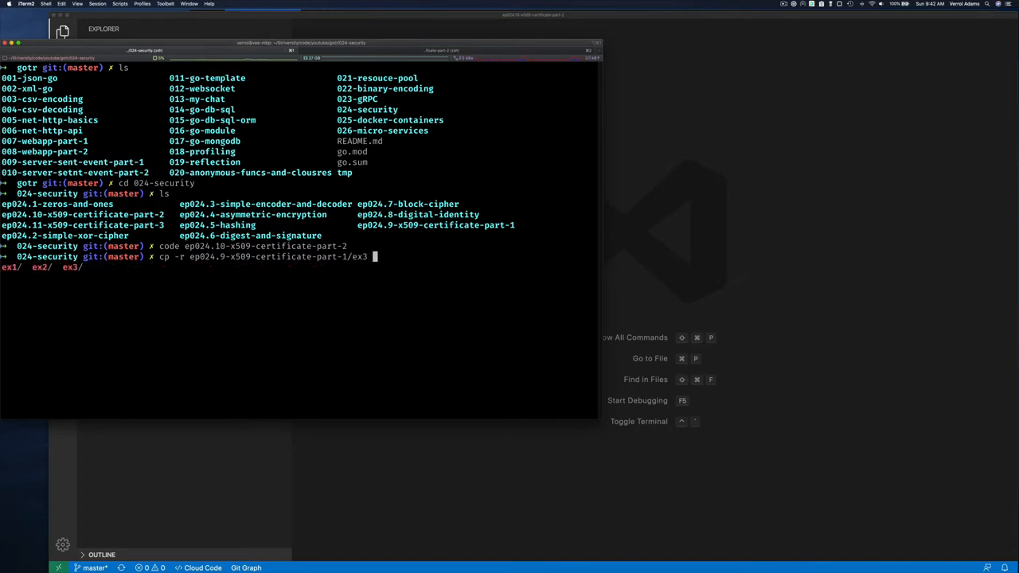
text(t)
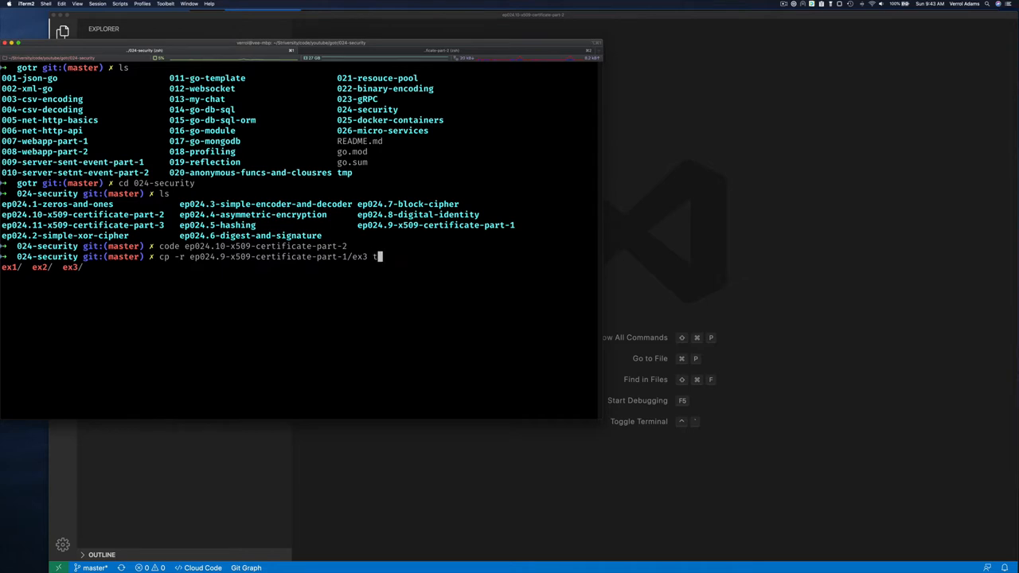
text(ep024.10-x509-certificate-part-2/ex)
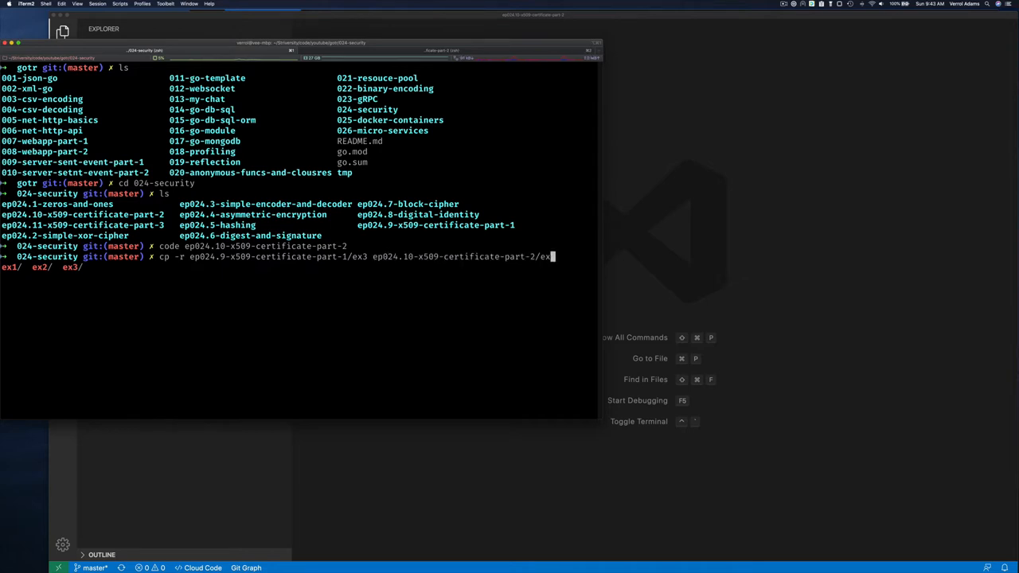
key(Return)
text(l)
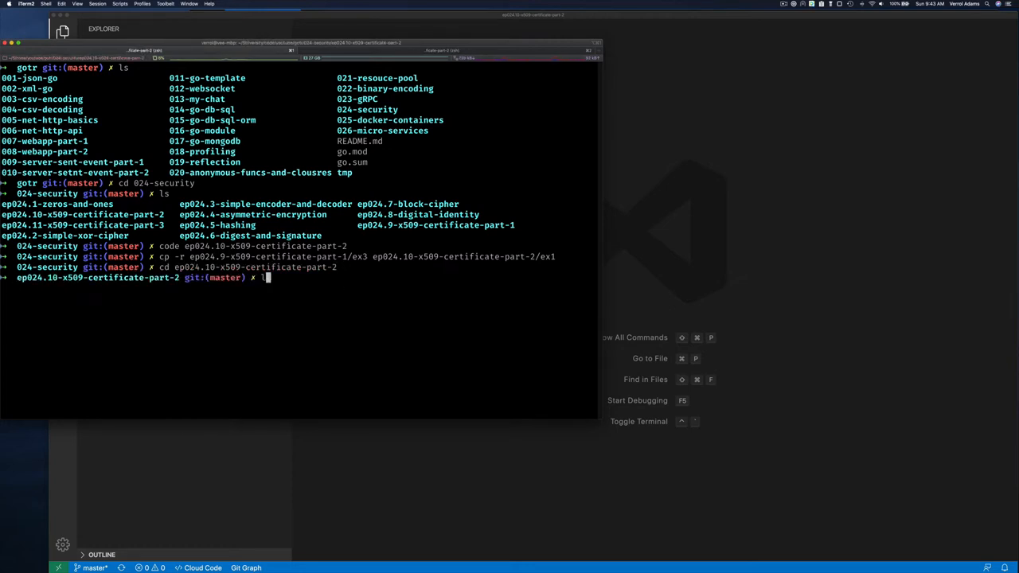
text(cd ex1)
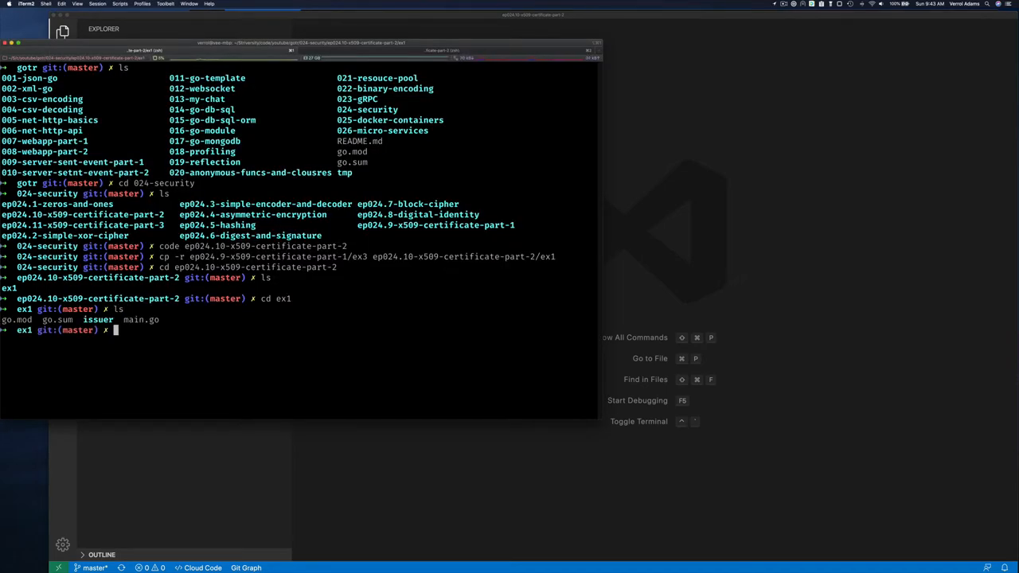
Run go run . in ex1 and list files in detail to spot ca_cert.der
text(go run .)
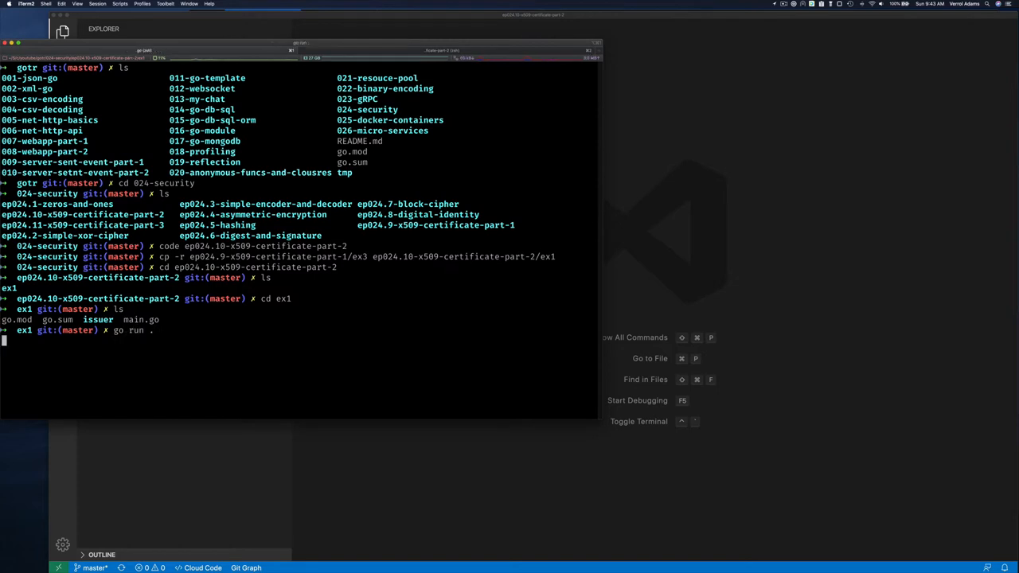
key(Return)
text(ls -lrt)
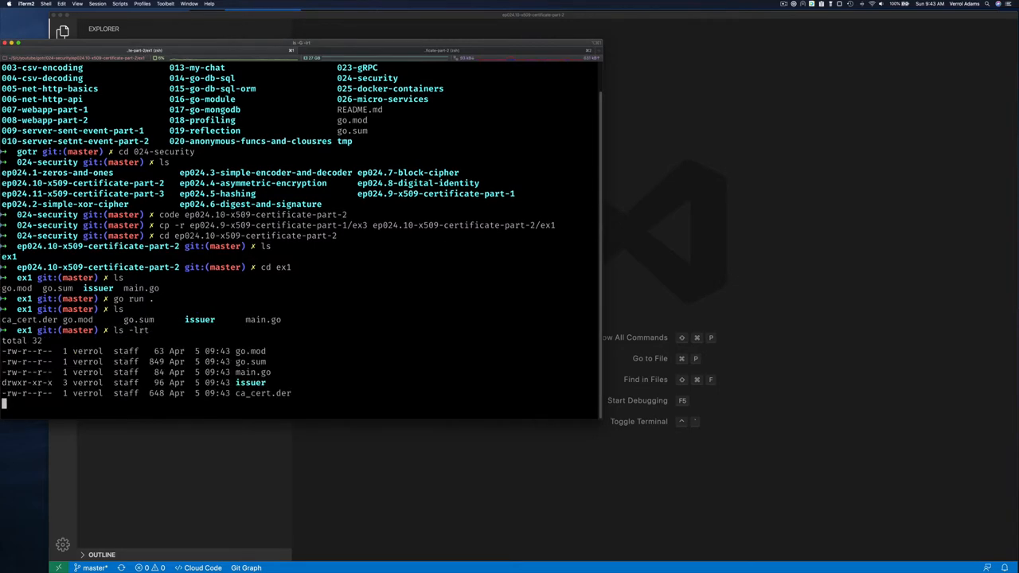
key(Return)
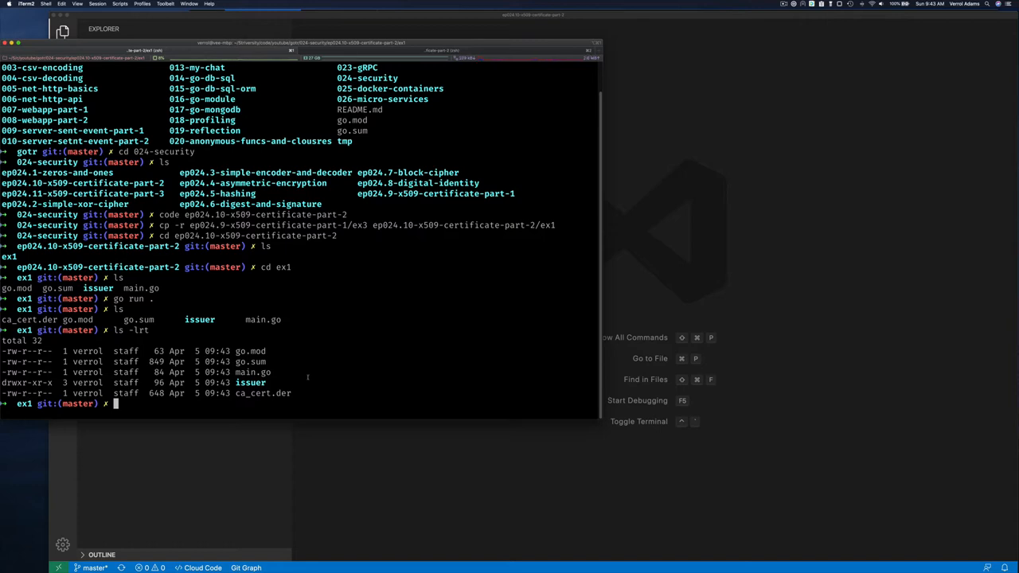
Start the openssl command, then scroll the x509 docs to CreateCertificate's template fields
text(openssl x509 -i)
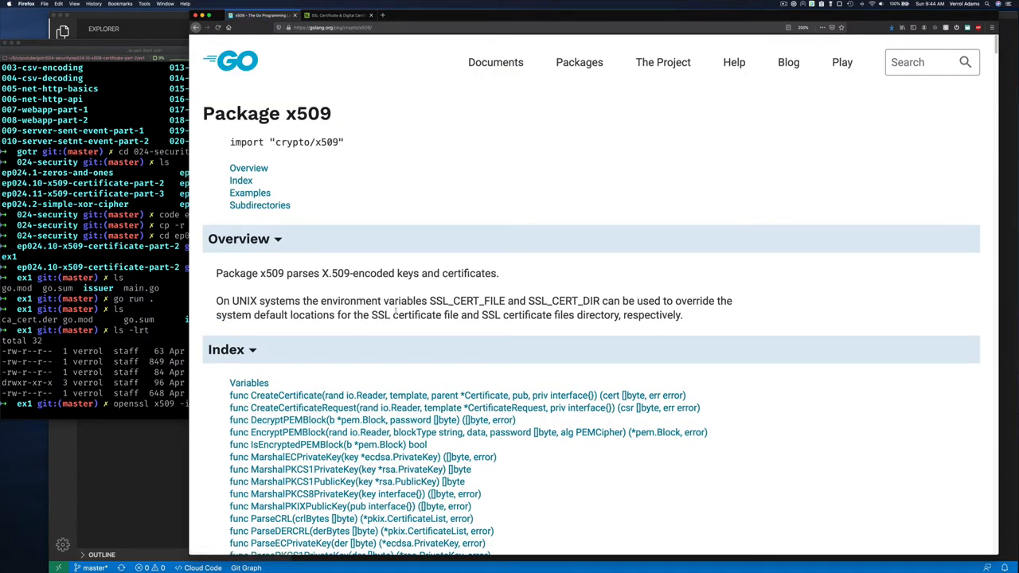
scroll(down, 3)
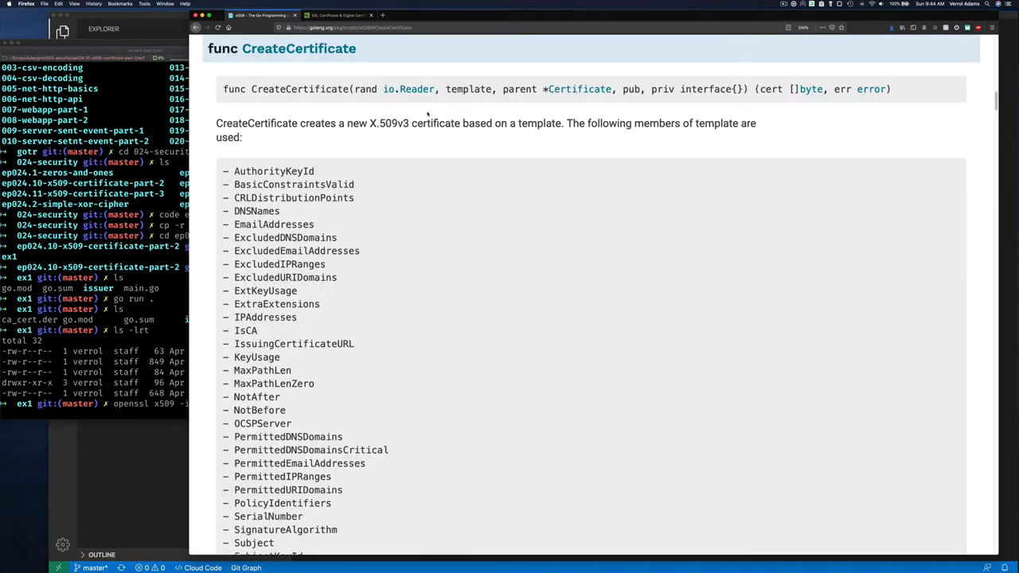
mouse_move(453, 149)
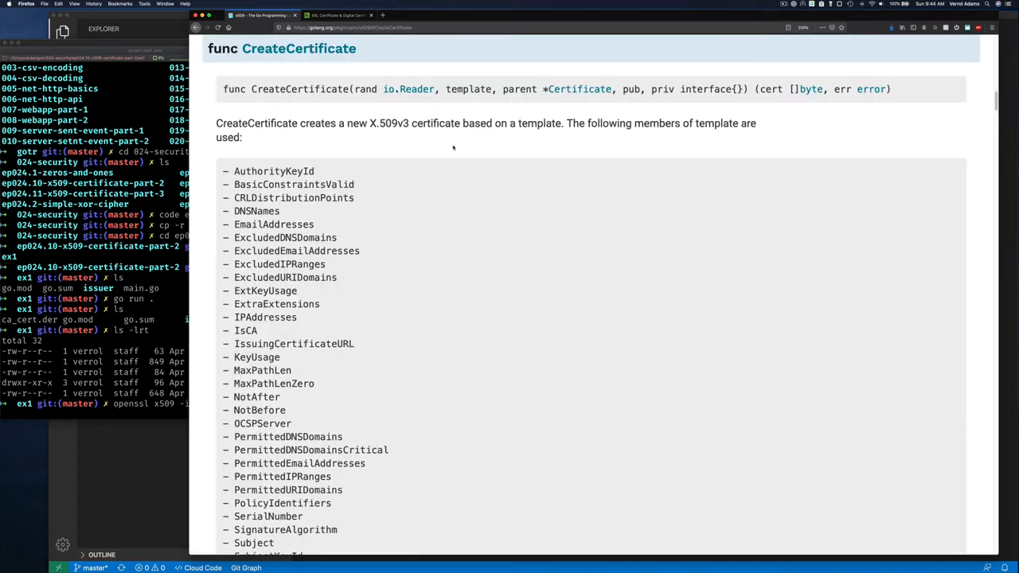
scroll(down, 3)
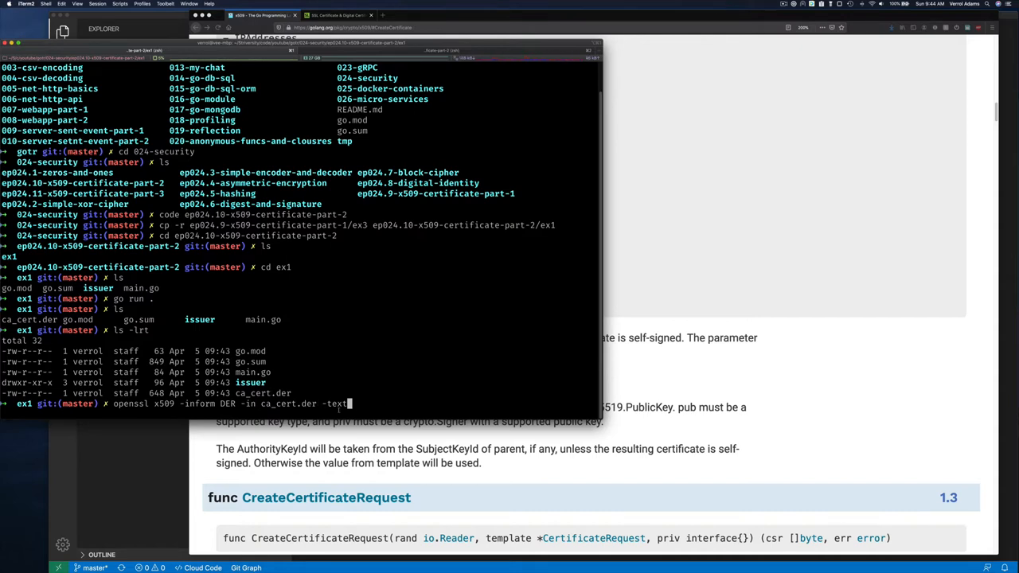
Run openssl x509 -inform DER -in ca_cert.der -text to dump the certificate
key(Return)
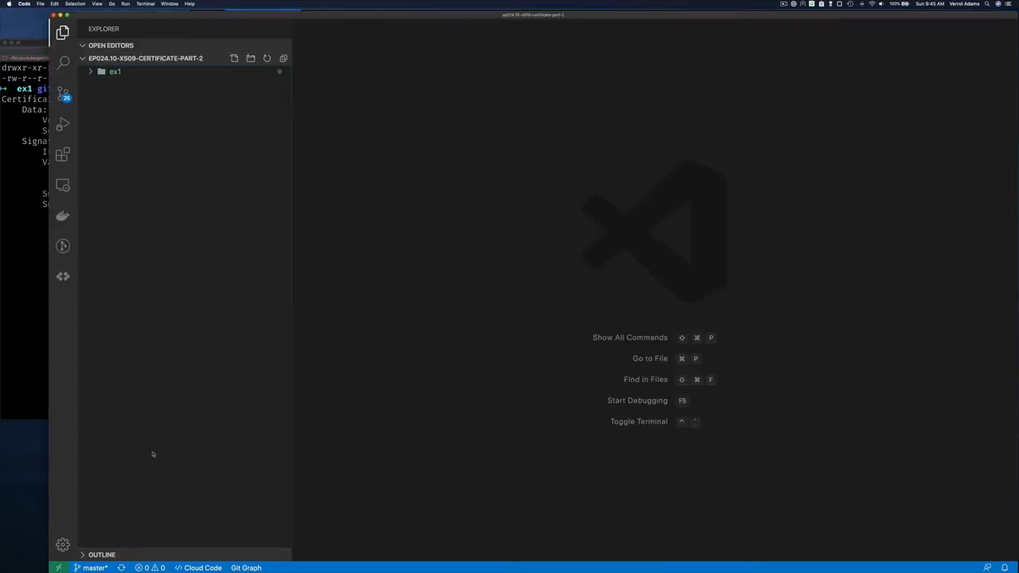
Expand ex1, open issuer.go, and select rng in NewSelfSignedCert's CreateCertificate call
click(115, 72)
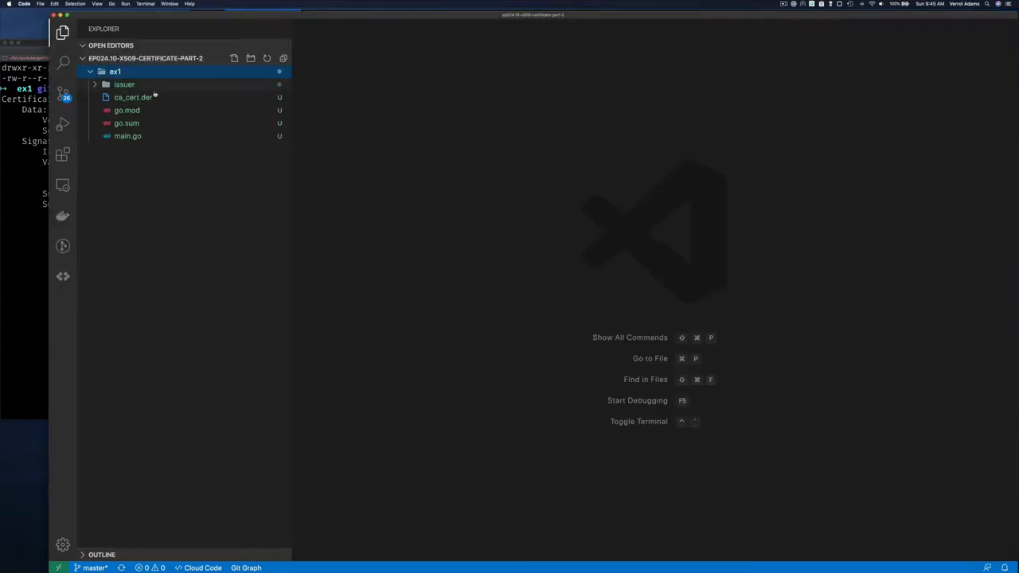
click(125, 84)
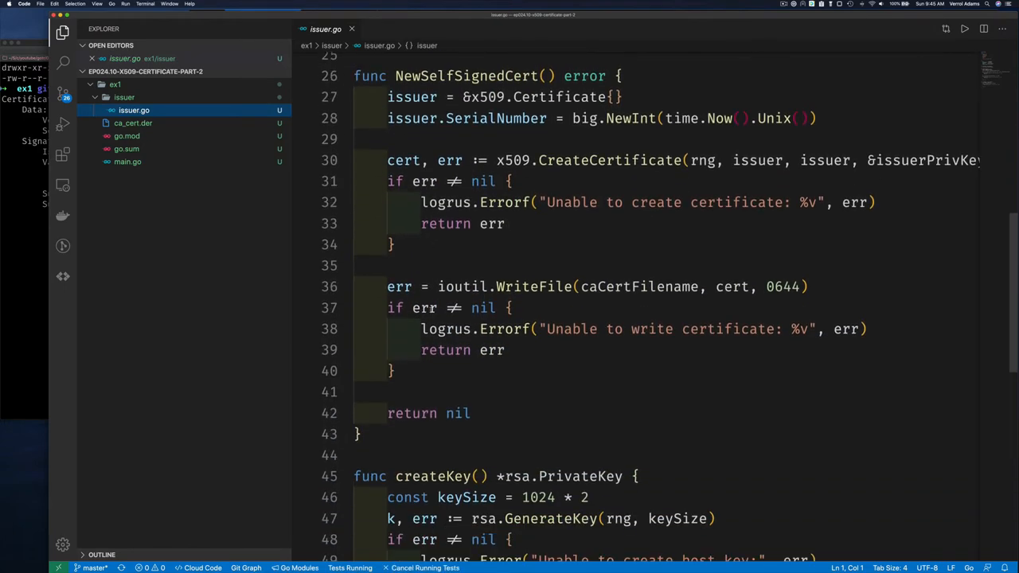
scroll(up, 3)
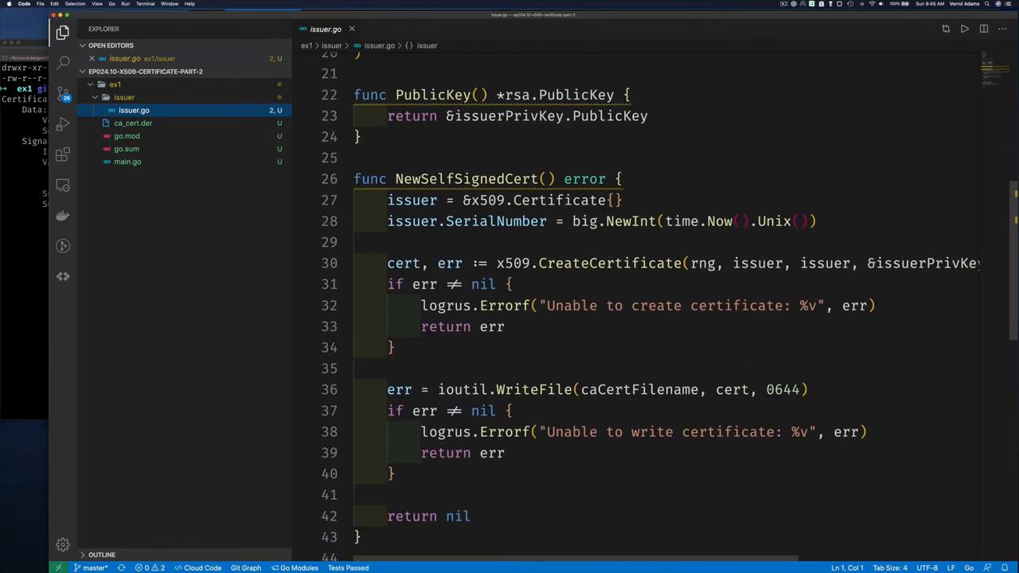
double_click(631, 222)
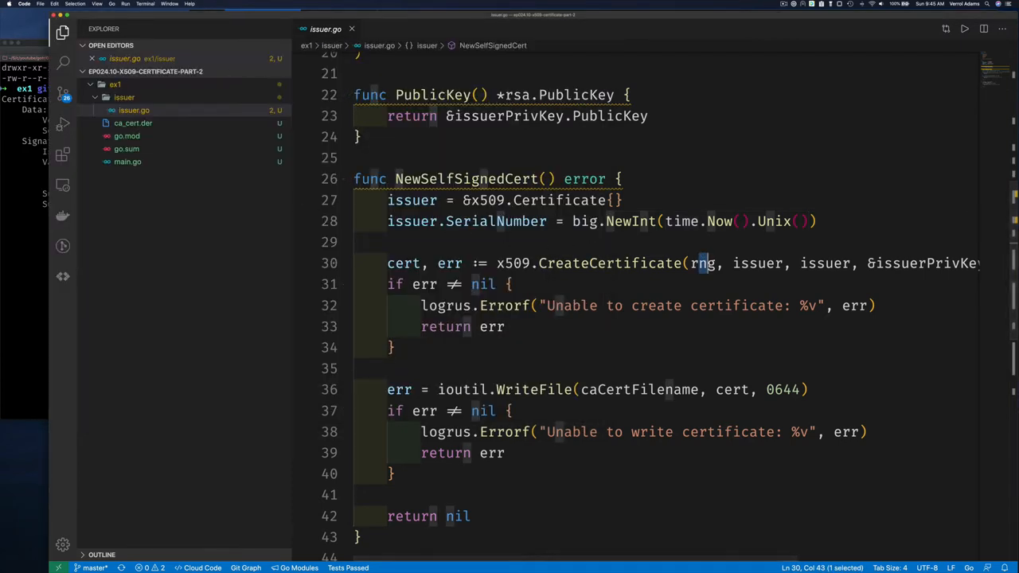
Add now := time.Now(), issuer.NotBefore = now and NotAfter = now.AddDate(1, 0, 0), then save
text(now)
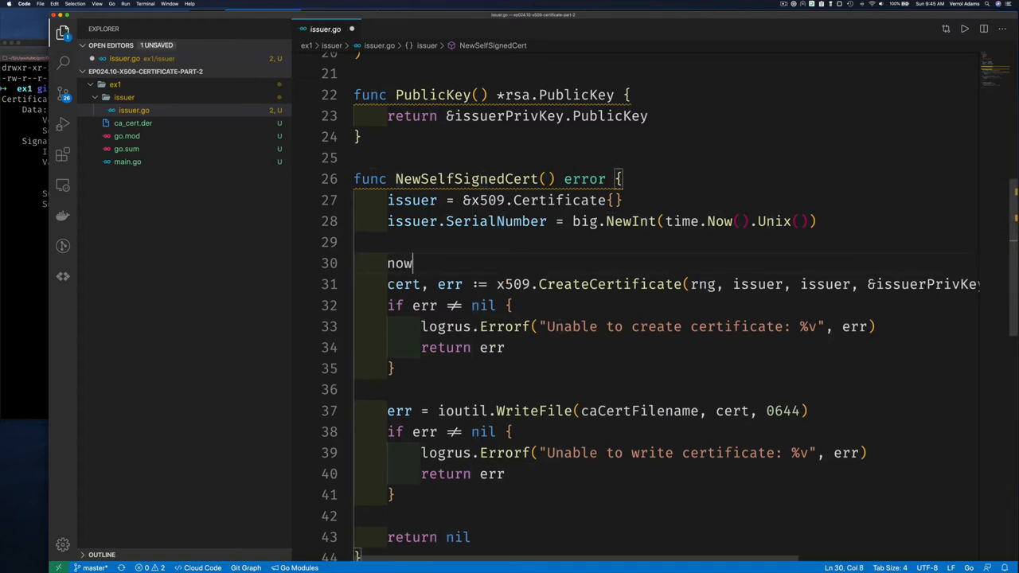
text(:= time.N)
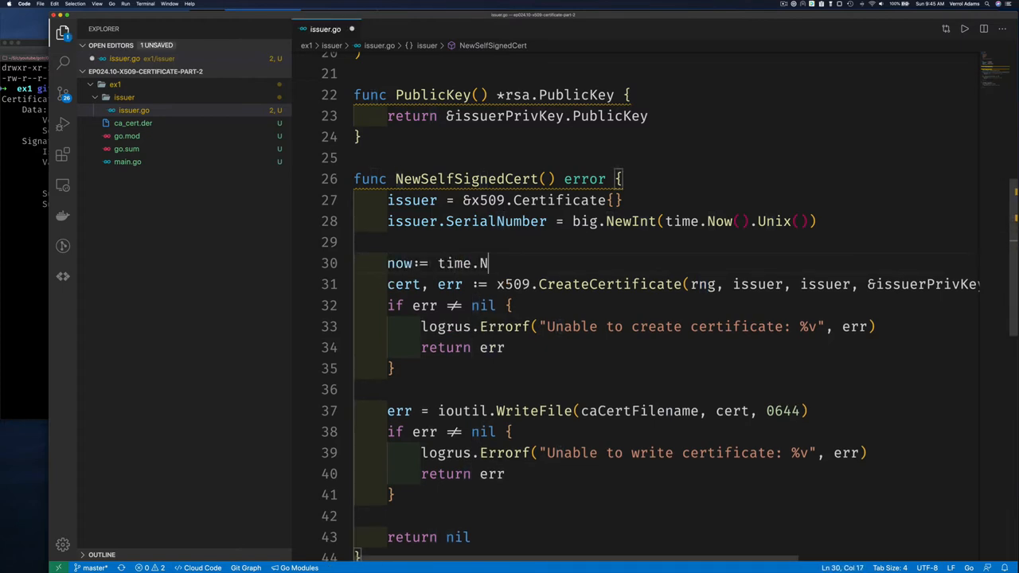
text(ow())
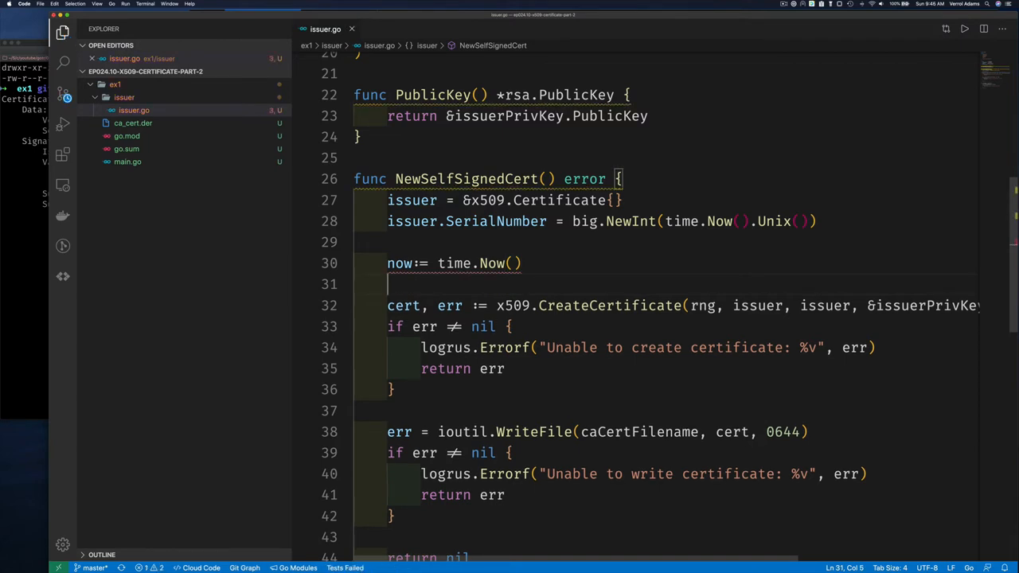
text(iser)
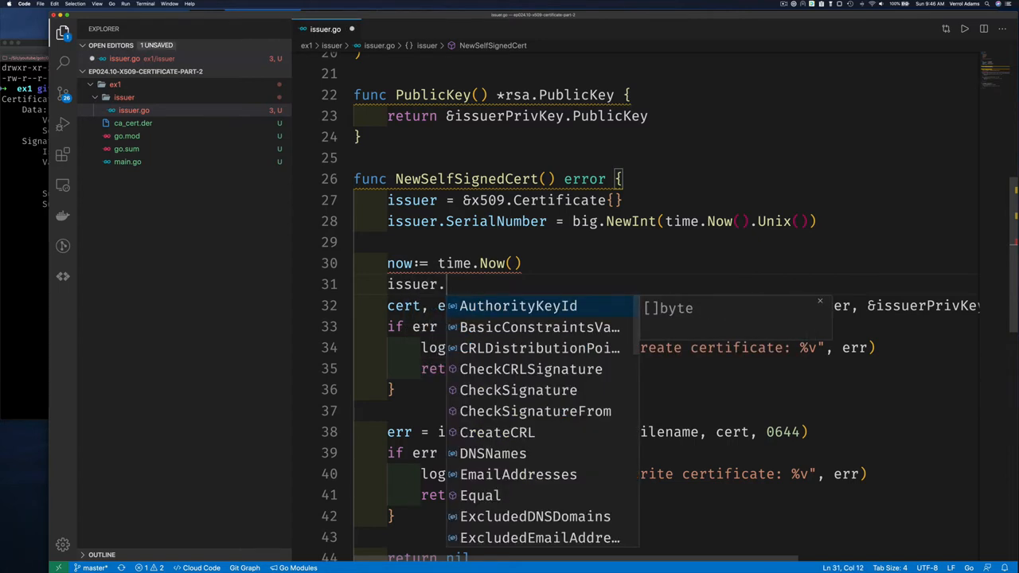
text(no)
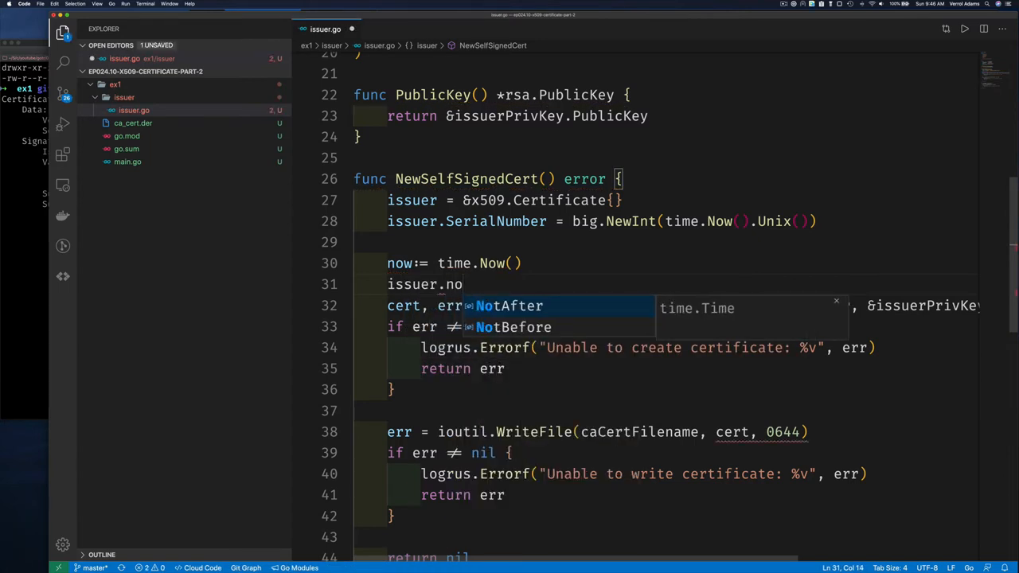
click(514, 327)
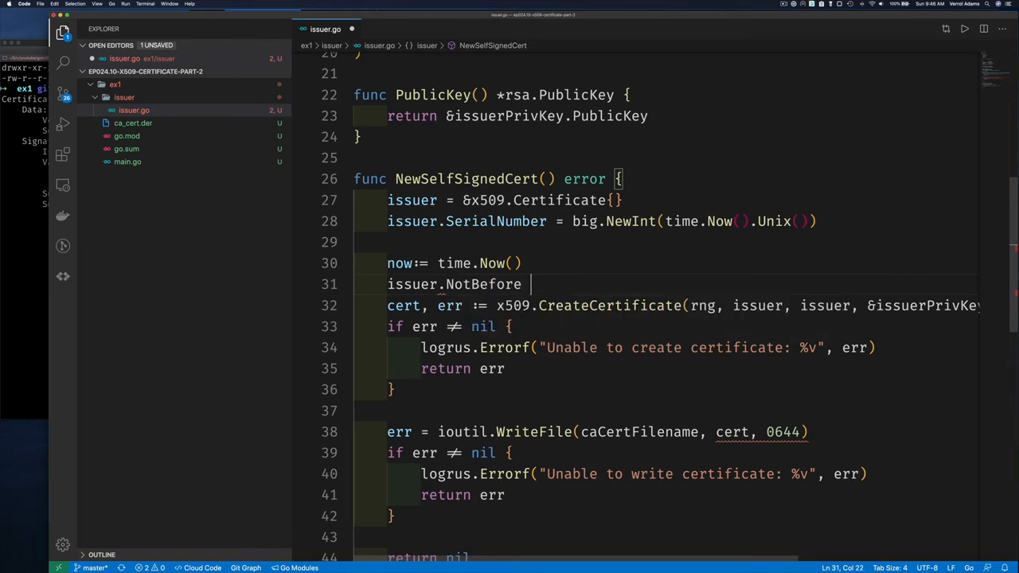
text(= now)
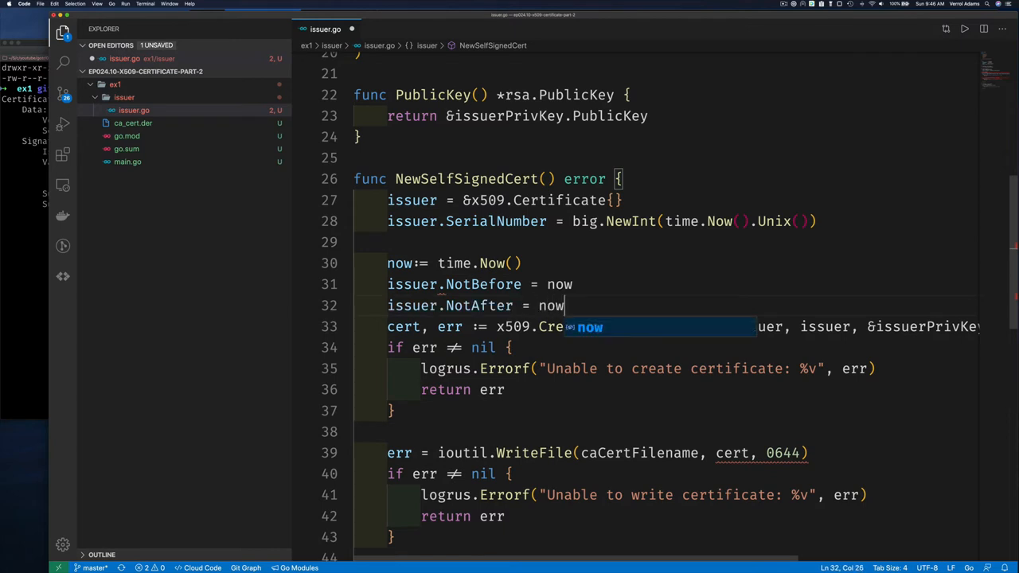
text(.Ad)
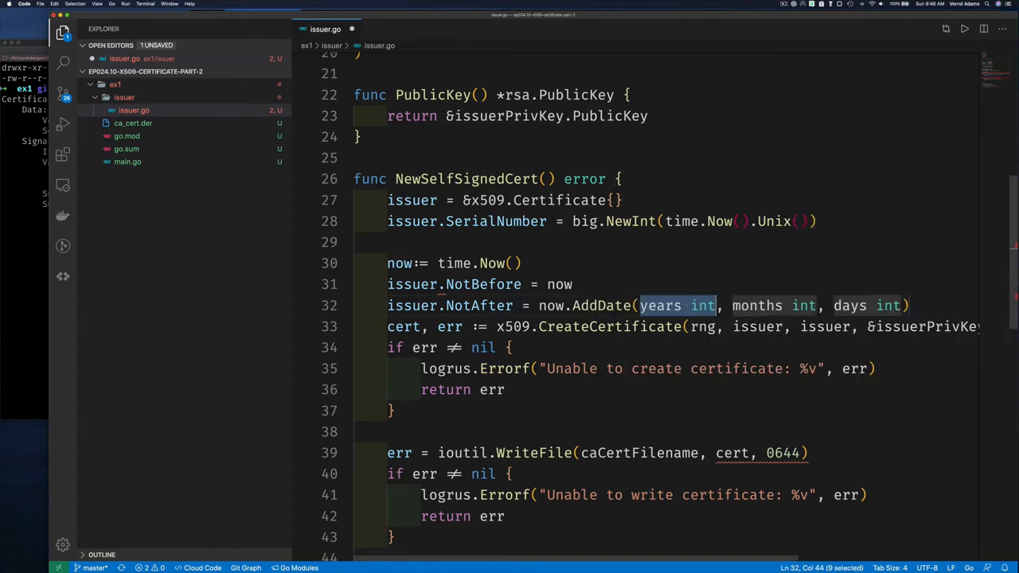
text(1, 0, 0)
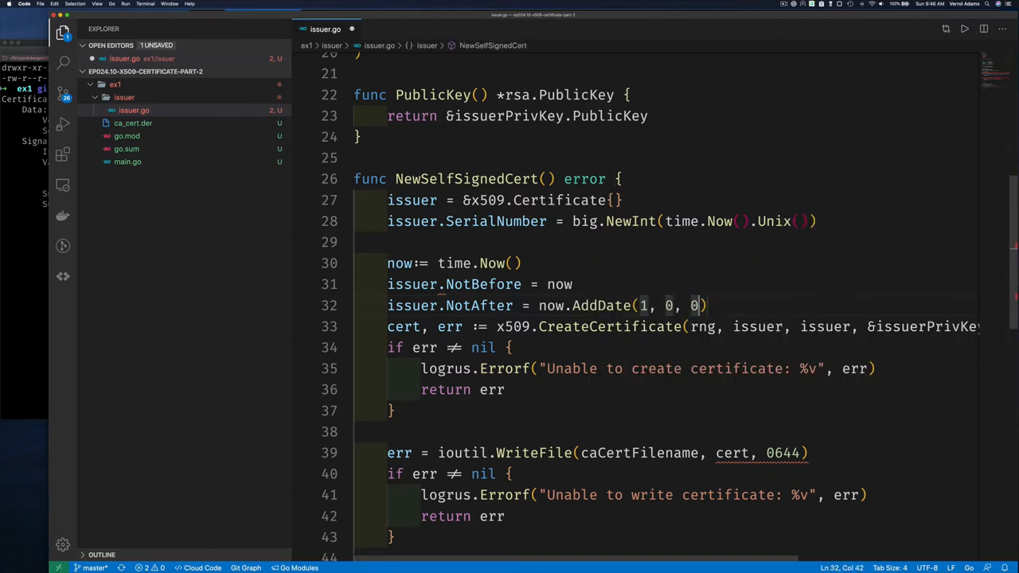
key(Return)
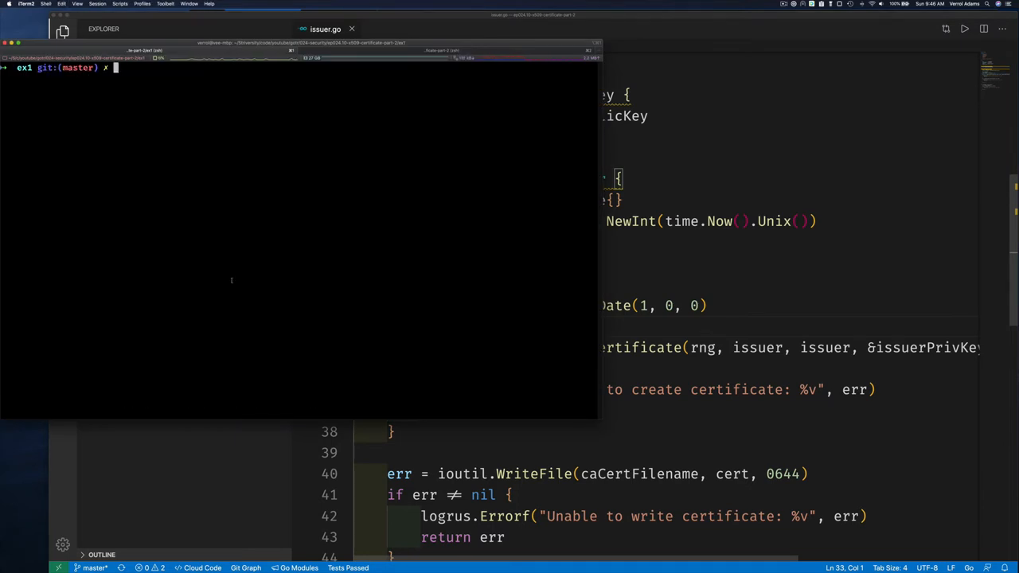
Rerun go run . and check openssl shows validity Apr 5 2020 to Apr 5 2021
text(go run .)
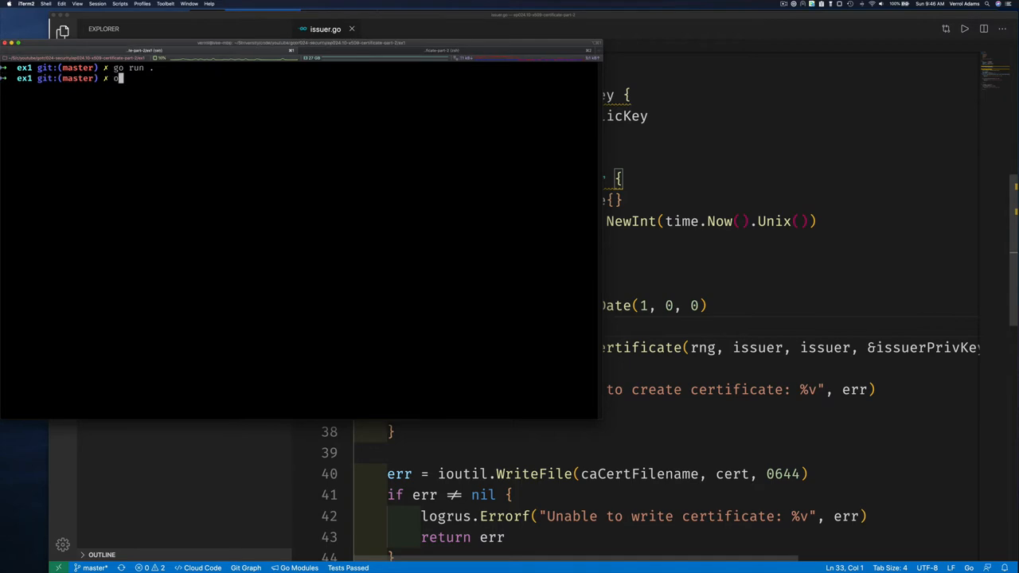
text(penssl x509 -inform DER -in ca_cert.der -text)
key(Return)
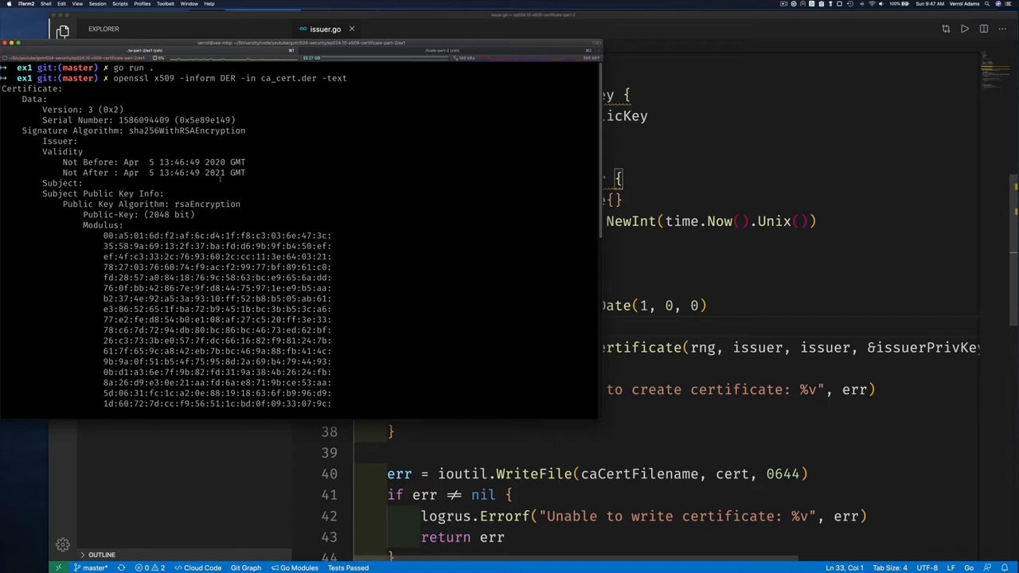
scroll(down, 3)
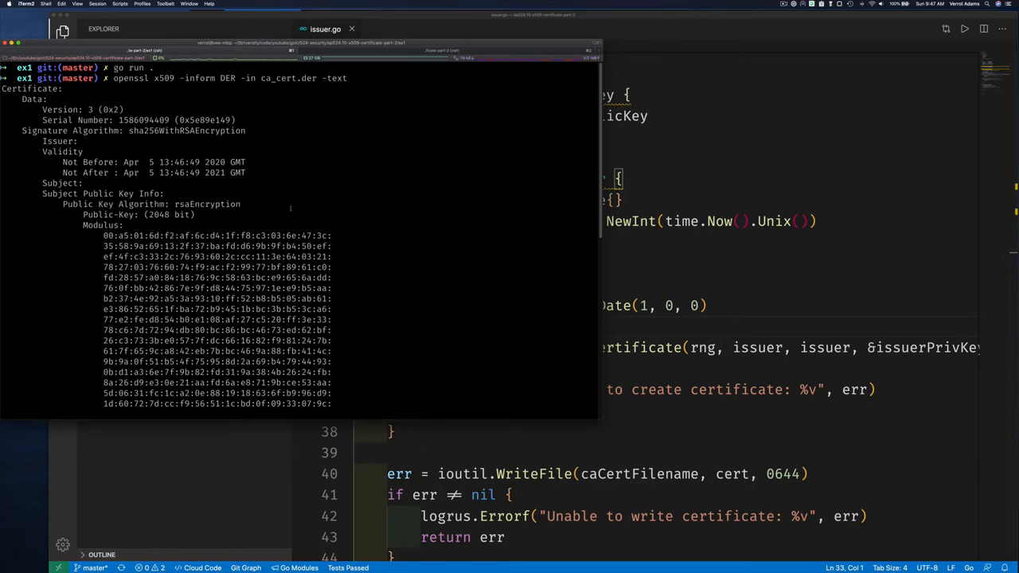
scroll(down, 3)
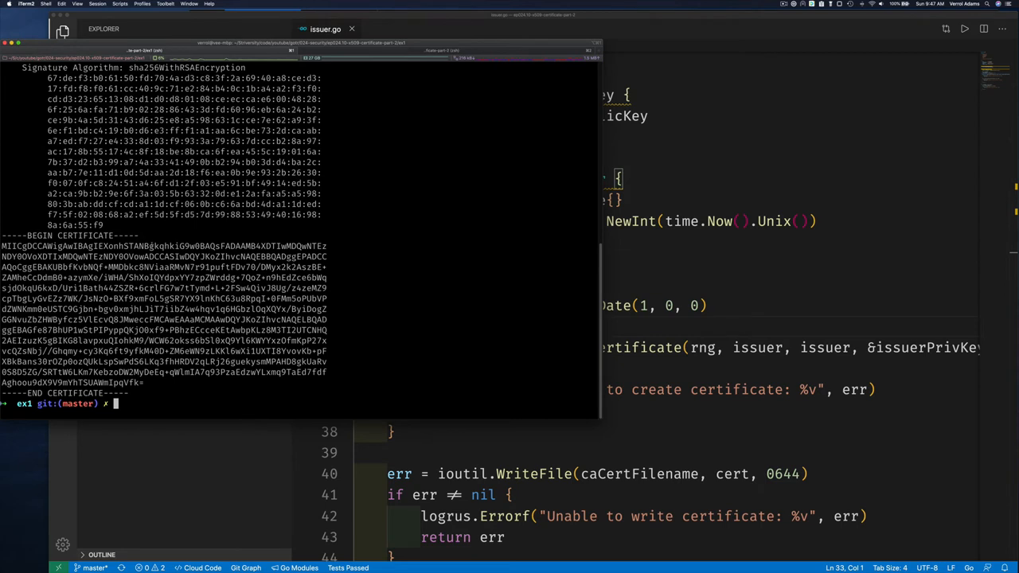
Open ca_cert.der in the system certificate viewer
text(open)
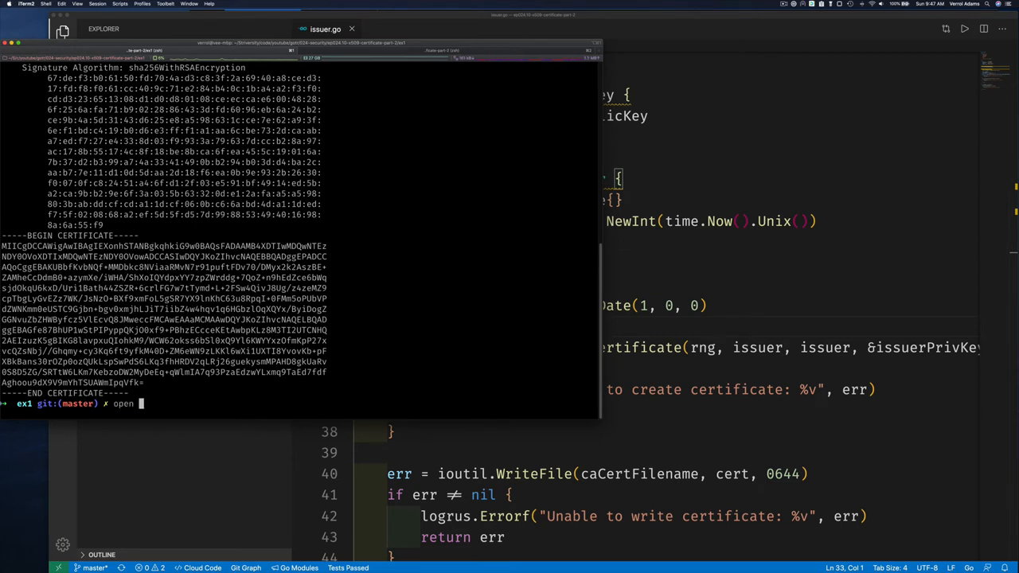
text(ca_cert.der)
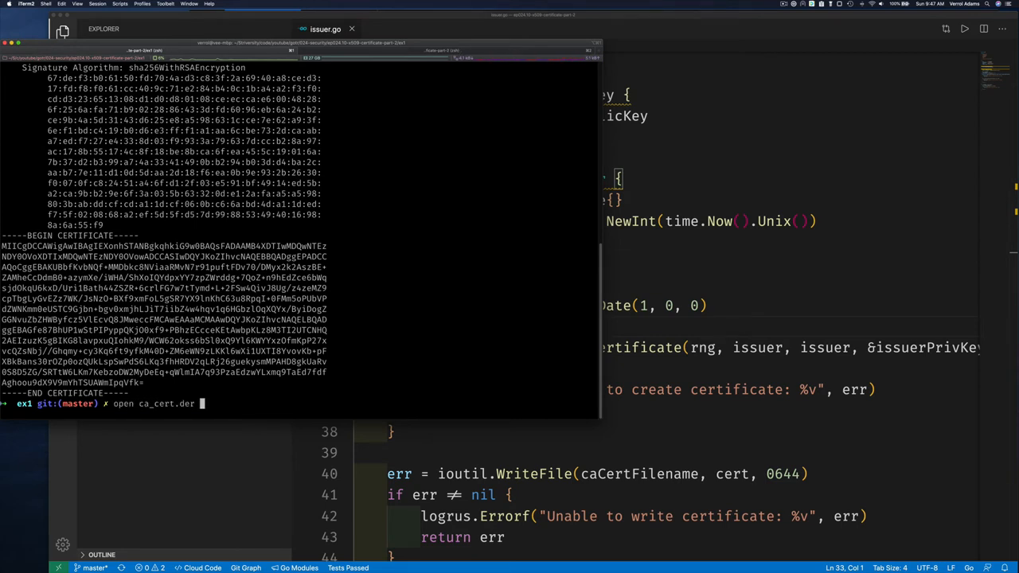
key(Return)
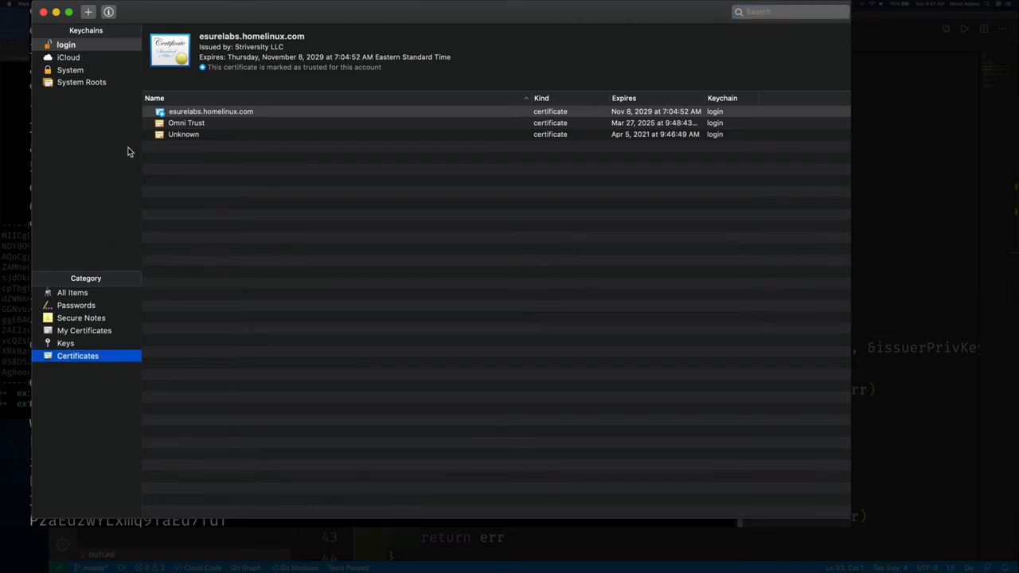
Get Info on the Unknown certificate in the login keychain to view its validity dates
click(186, 122)
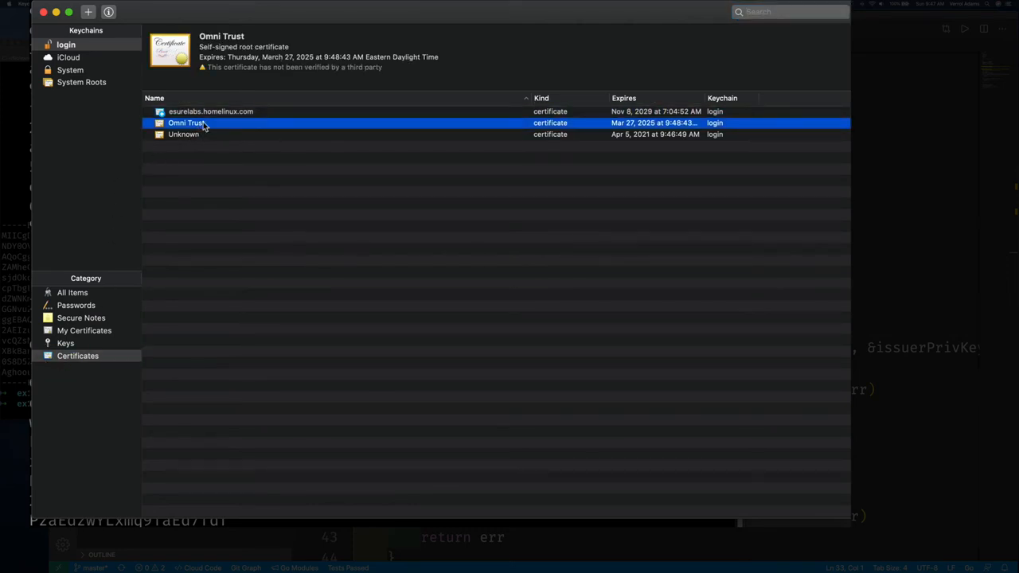
mouse_move(651, 133)
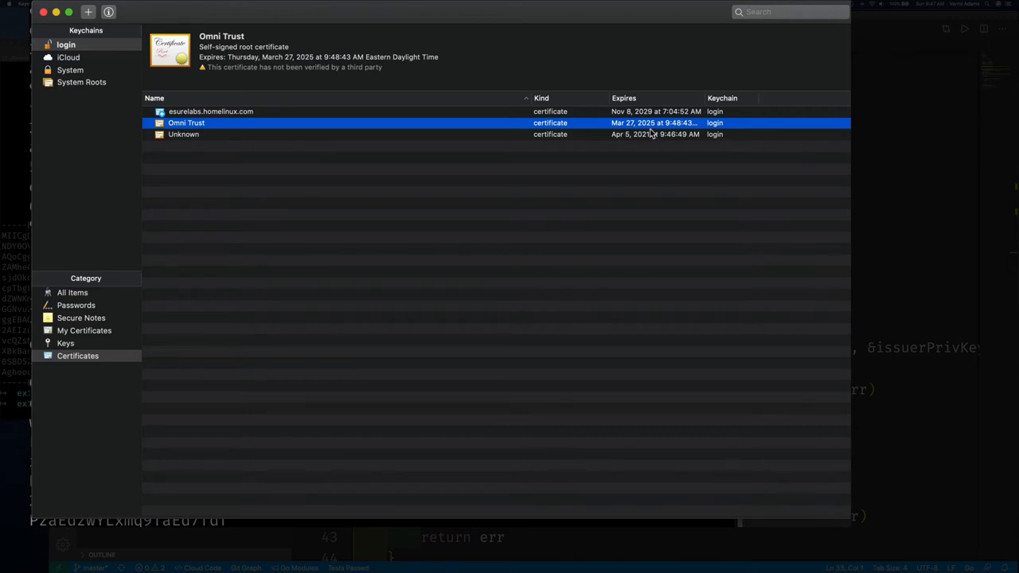
mouse_move(467, 133)
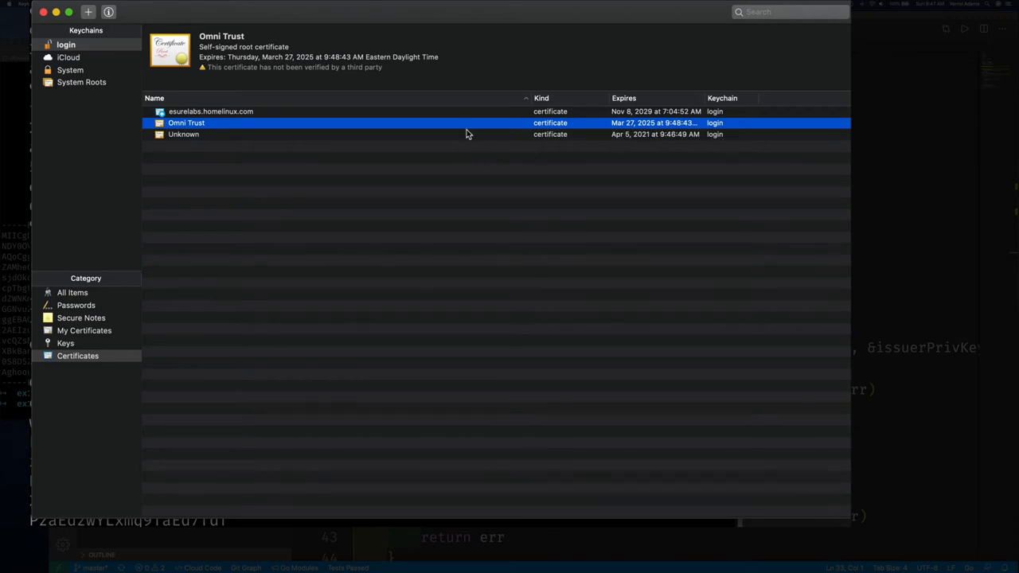
right_click(184, 134)
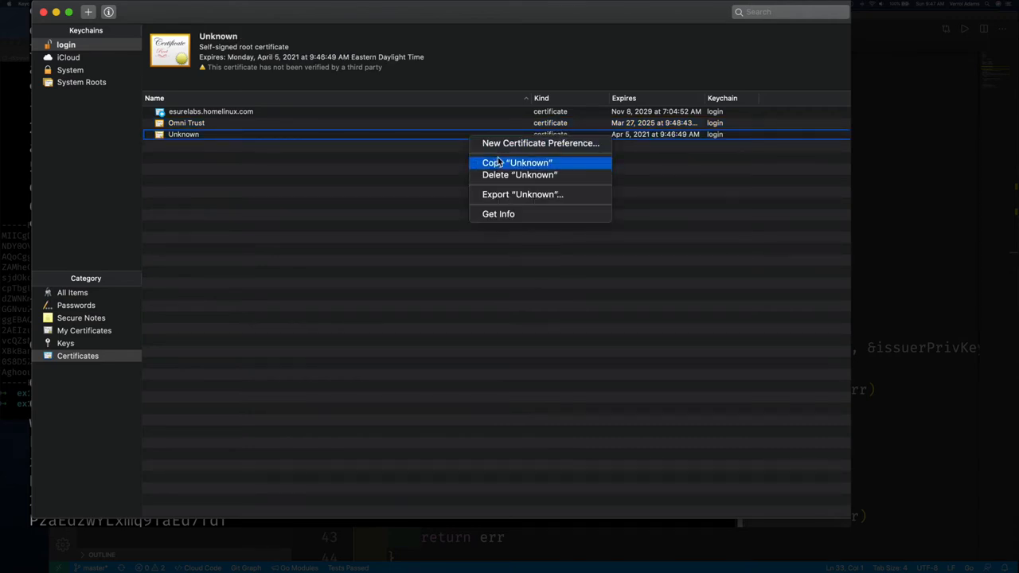
mouse_move(498, 214)
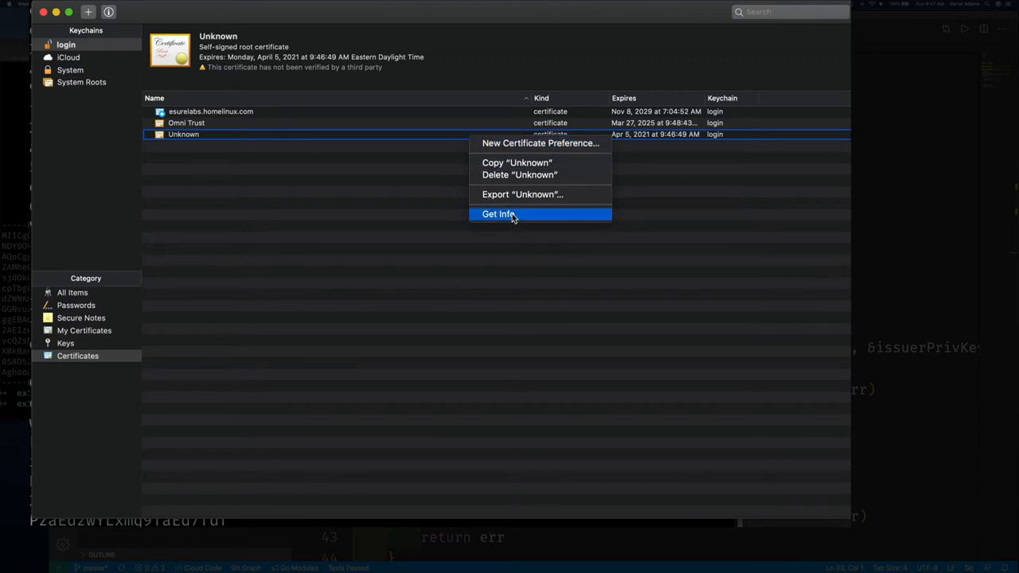
click(499, 214)
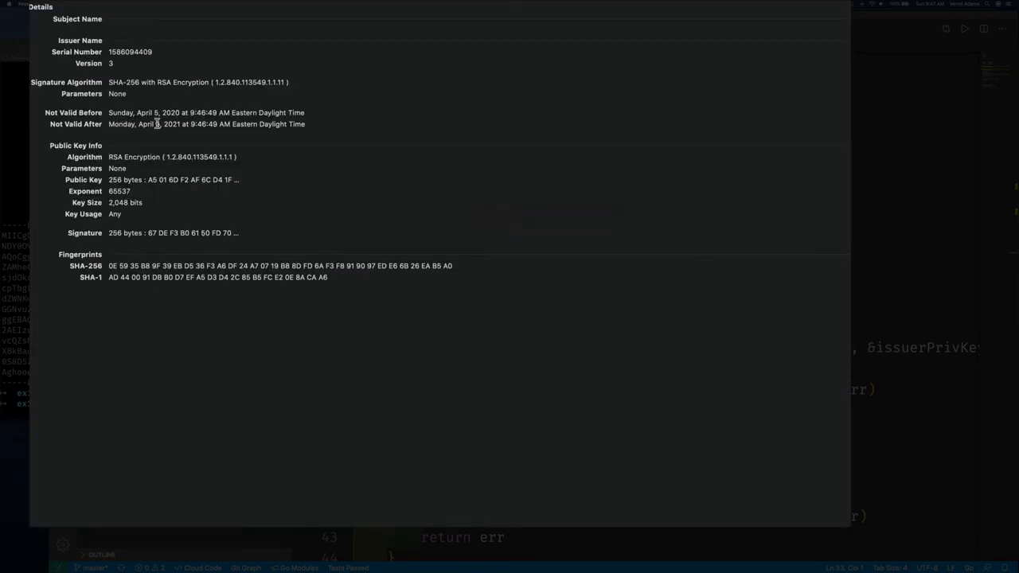
mouse_move(287, 108)
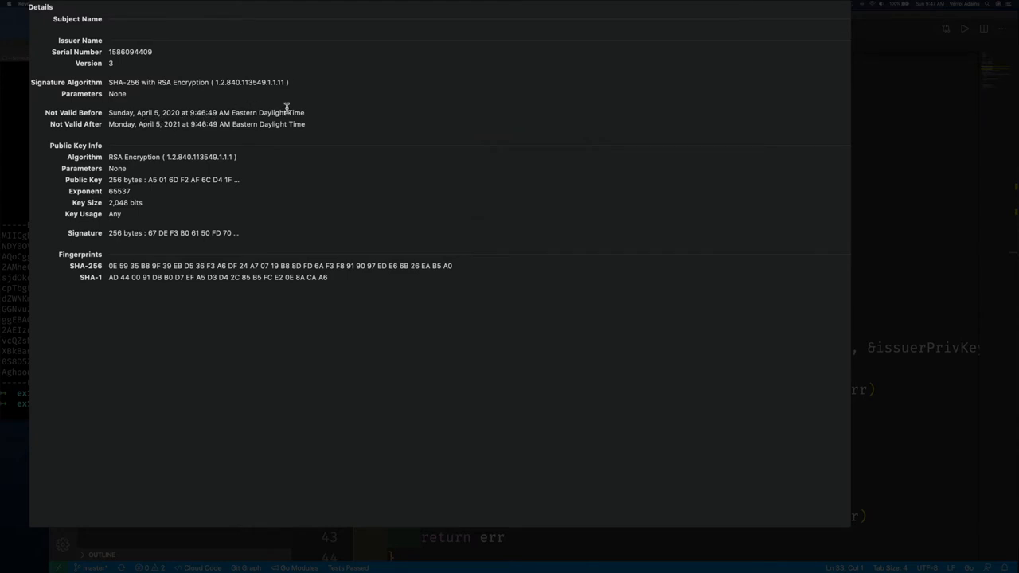
mouse_move(88, 102)
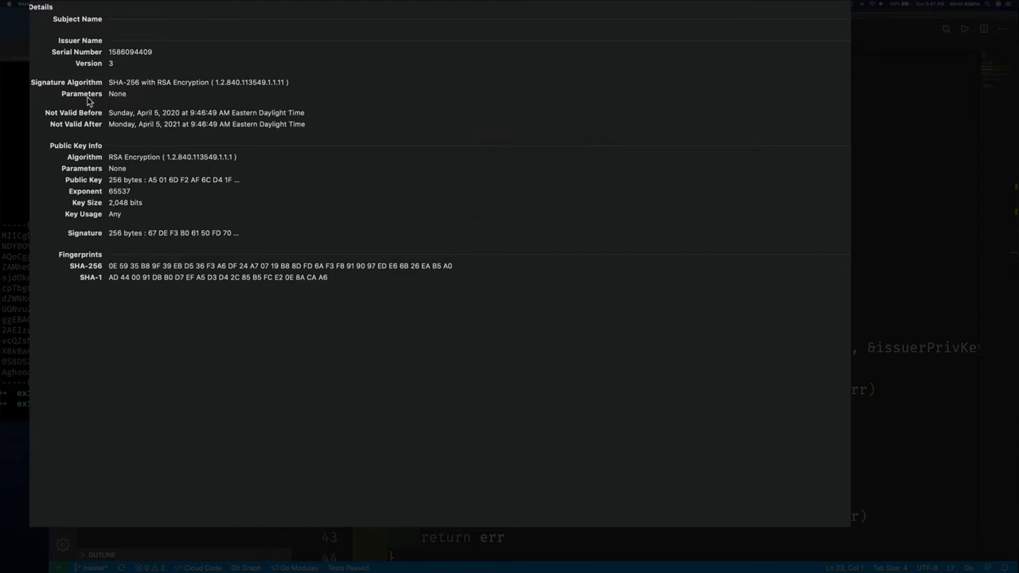
mouse_move(63, 42)
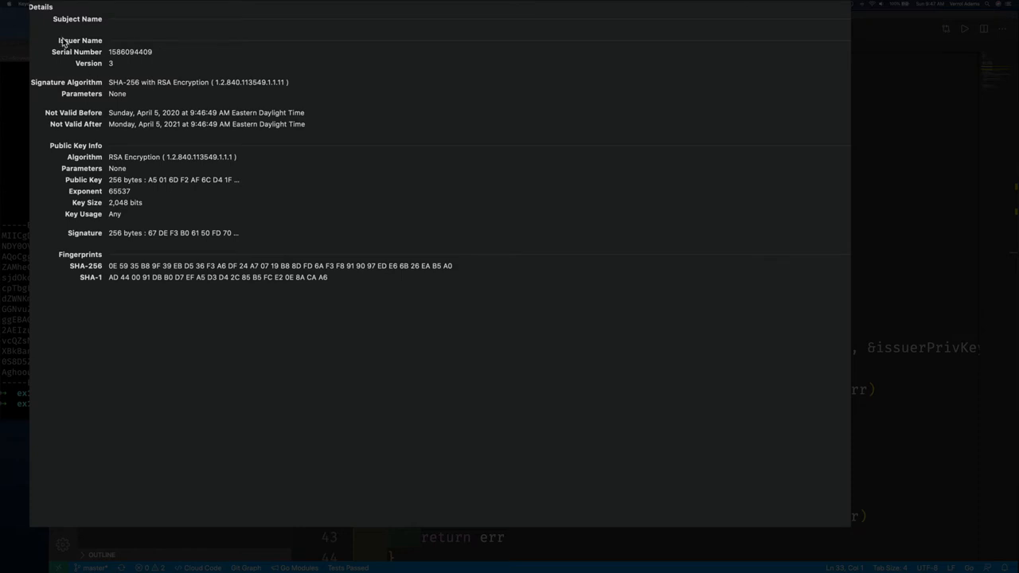
mouse_move(131, 71)
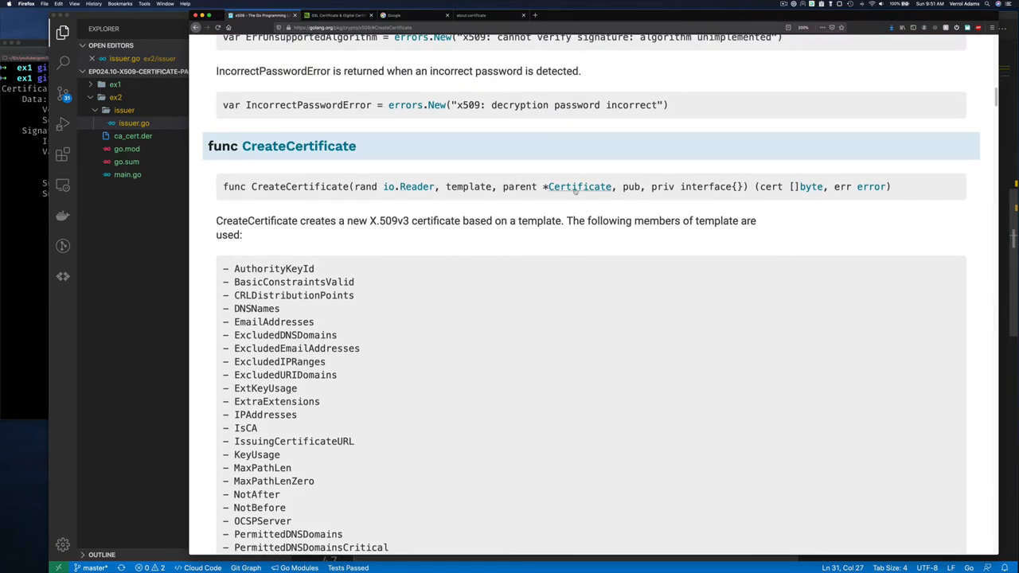
Open the x509 Certificate type docs, then the pkix.Name type documentation
click(580, 187)
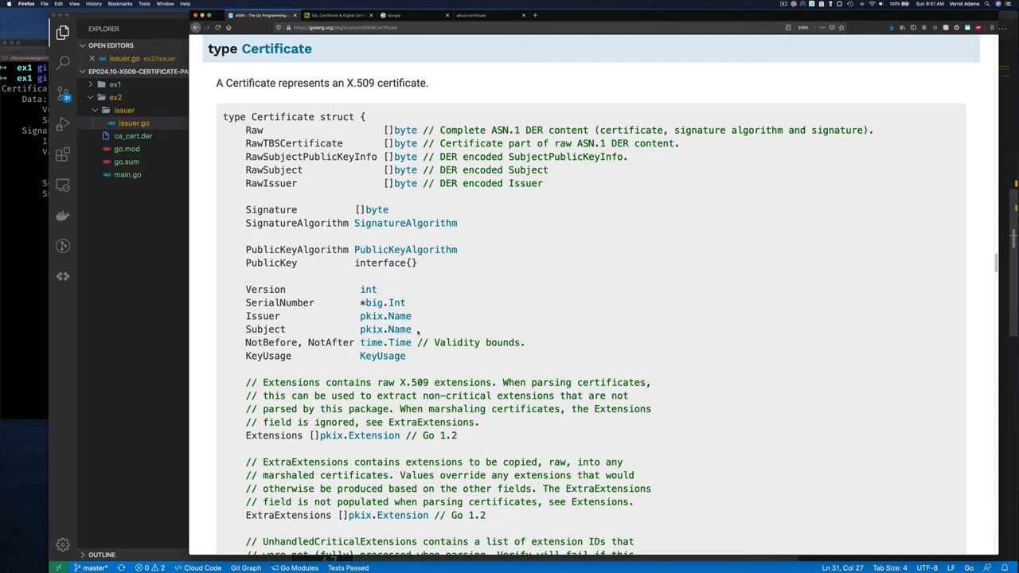
mouse_move(372, 316)
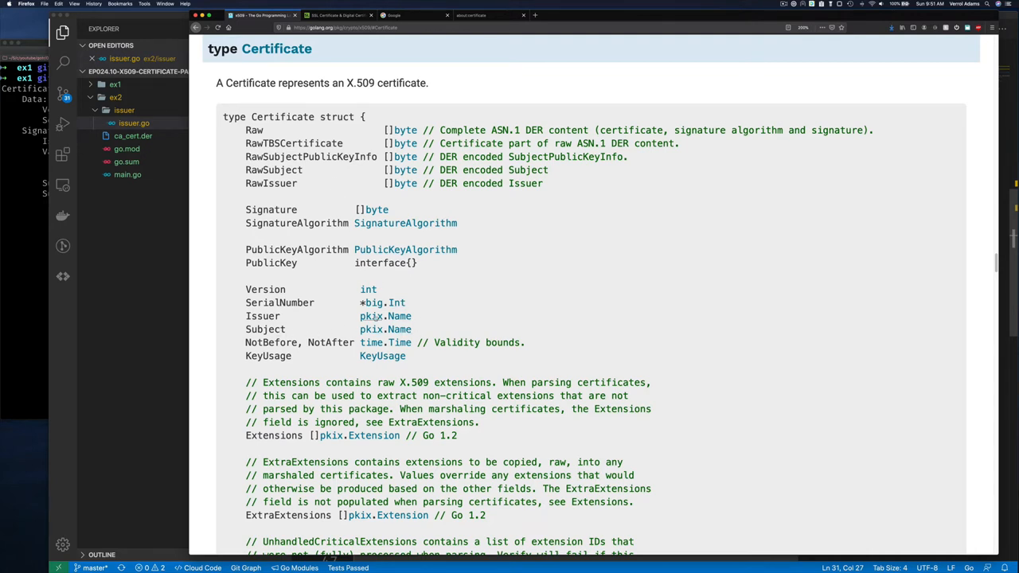
mouse_move(386, 329)
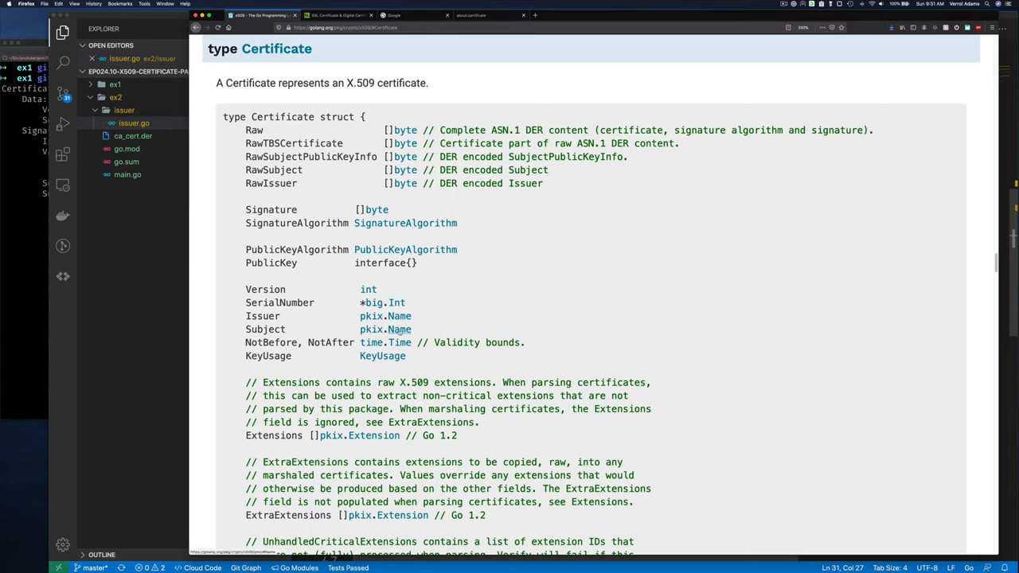
click(399, 329)
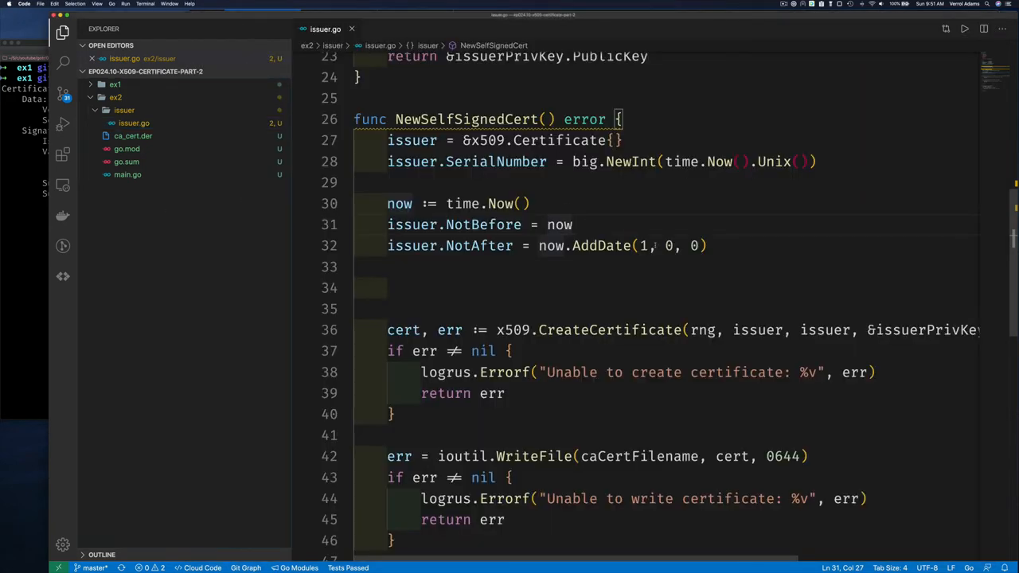
Set issuer.Subject to a pkix.Name with issuerName, US, Striversity, Media, State, City, 123 First Street
click(388, 288)
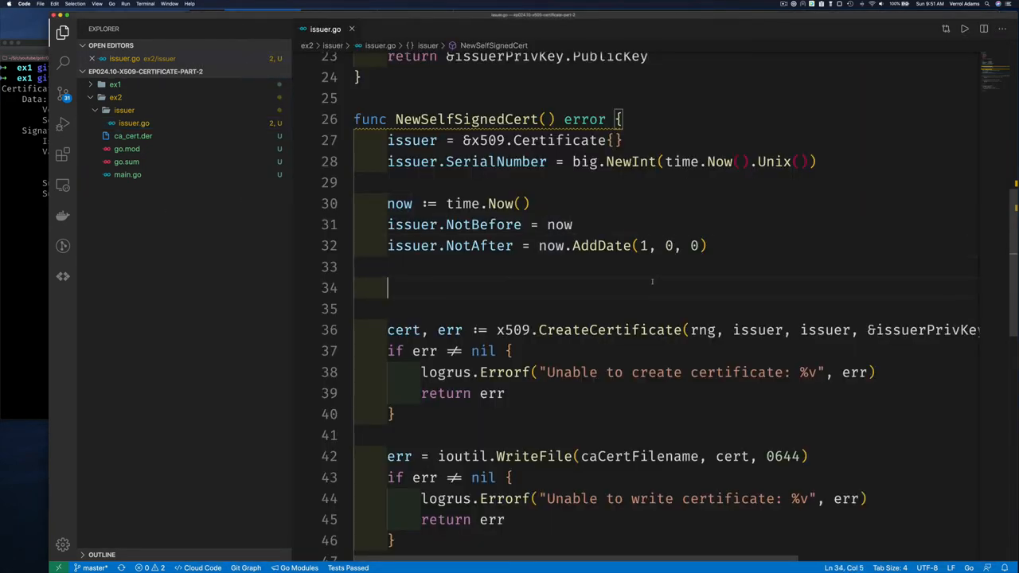
text(issuer.)
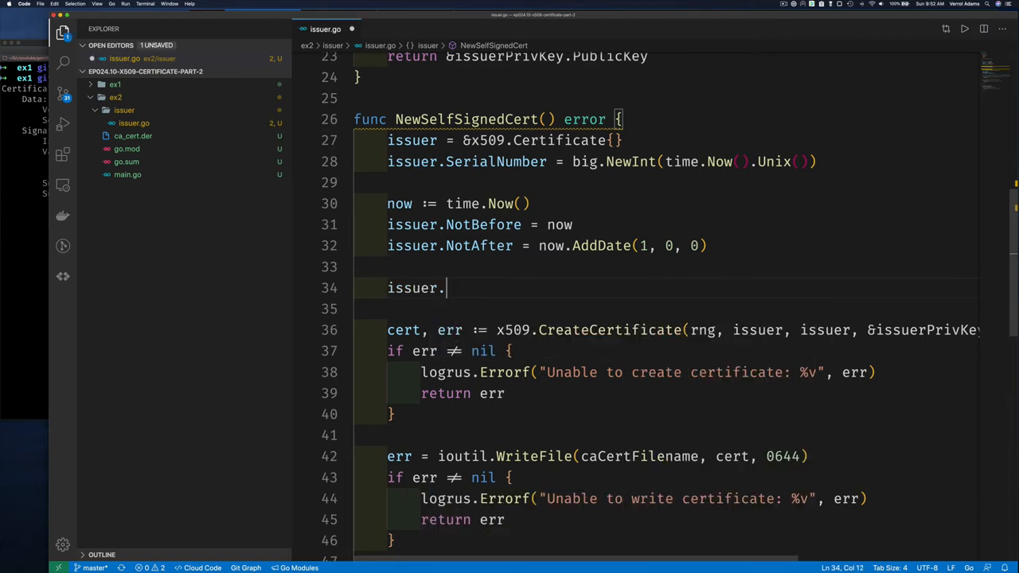
text(Subject)
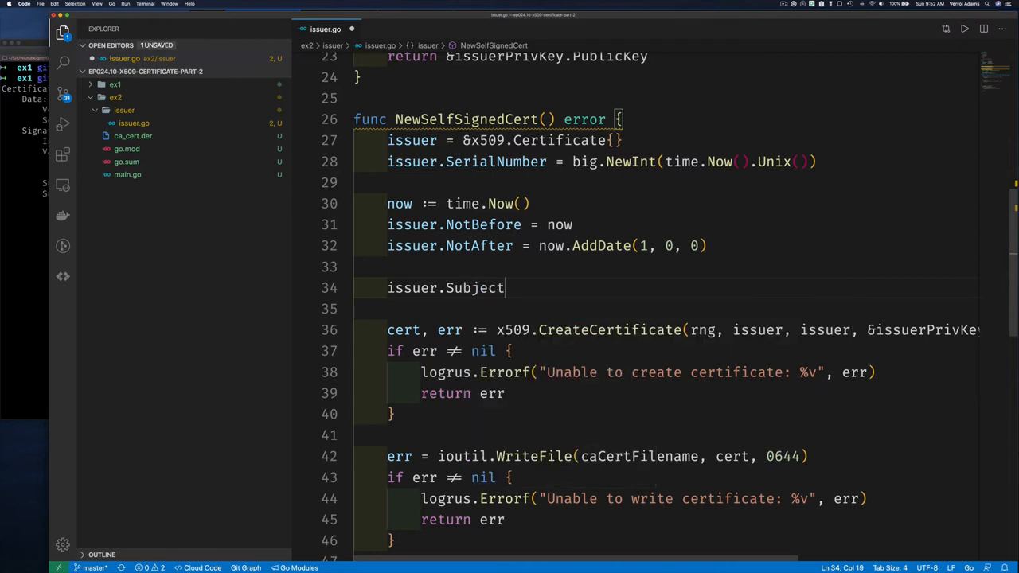
text(= p)
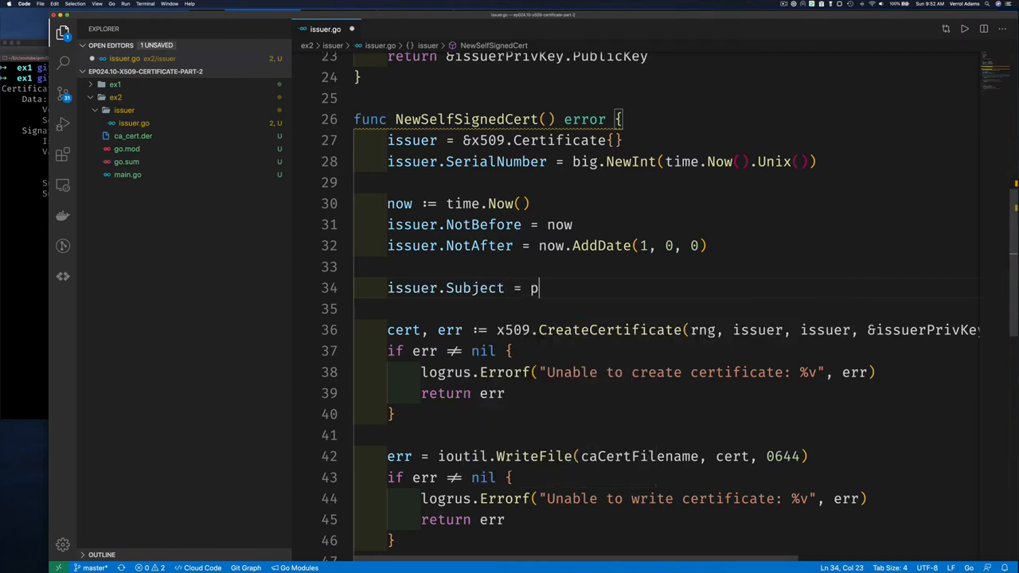
text(kix.)
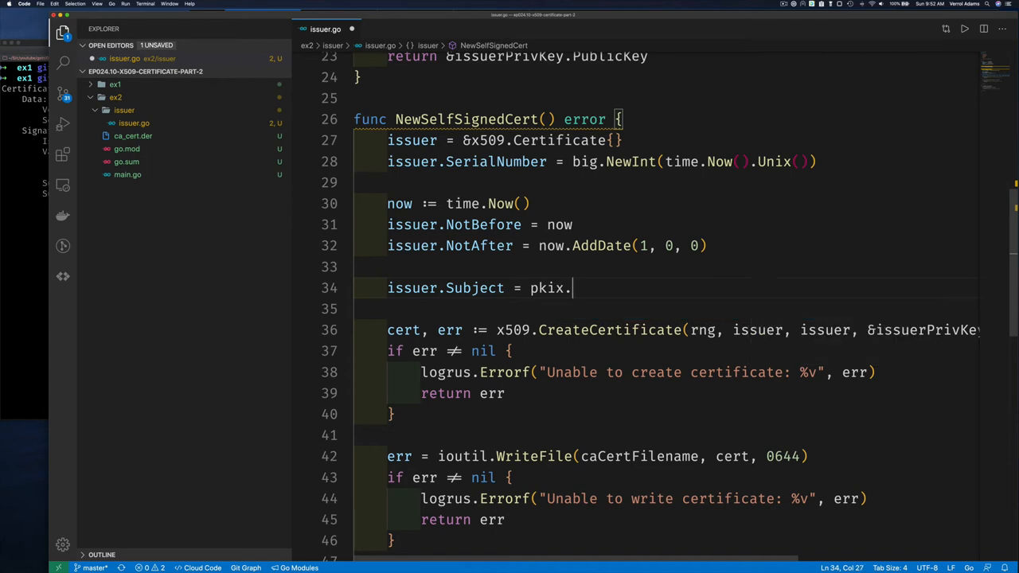
text(Name)
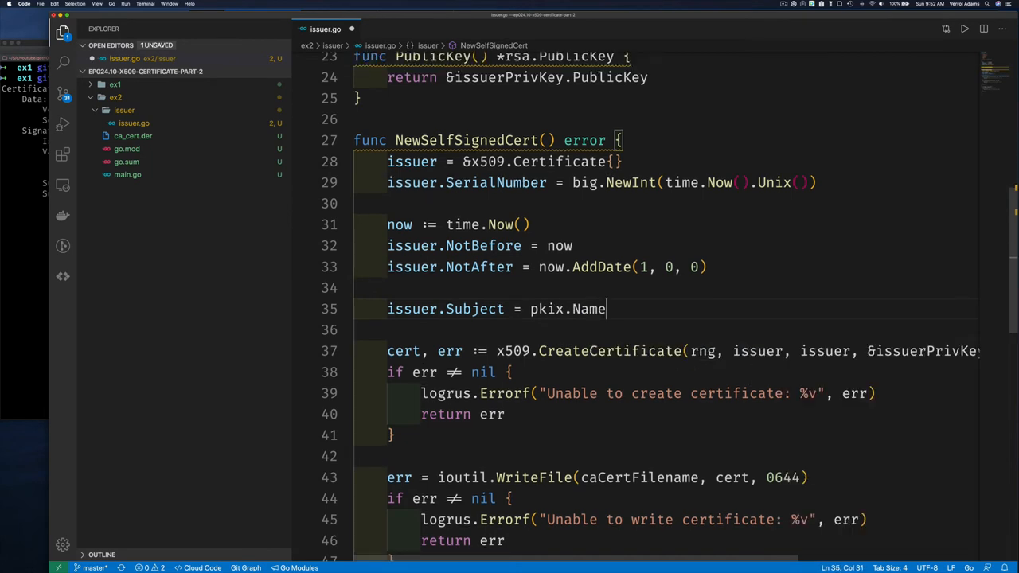
text({)
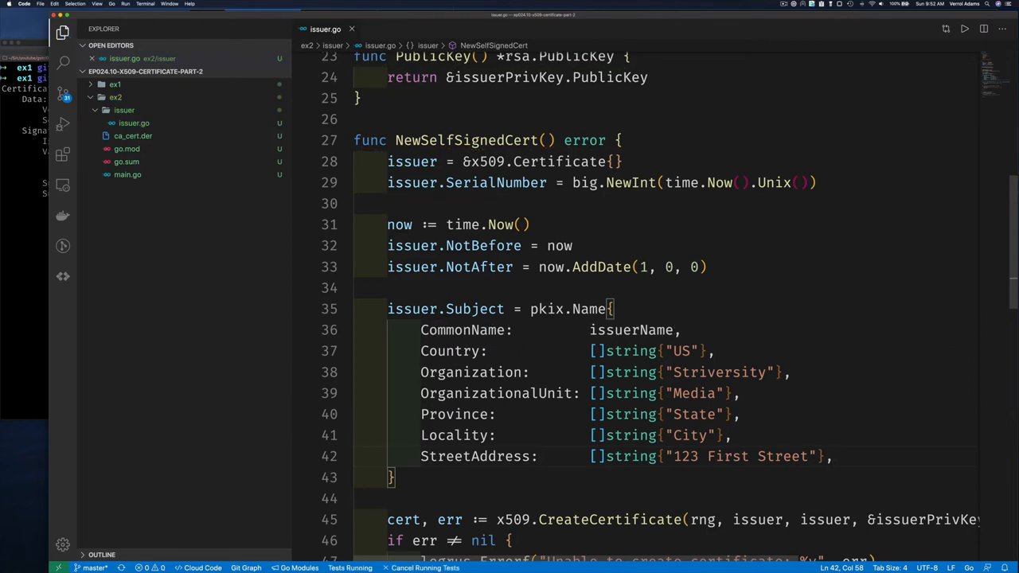
scroll(down, 3)
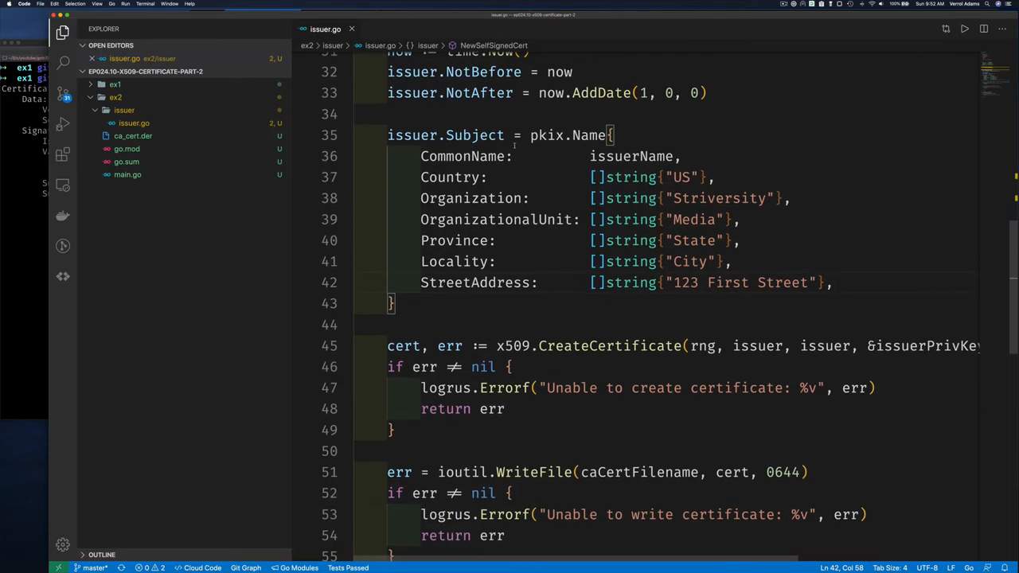
scroll(up, 3)
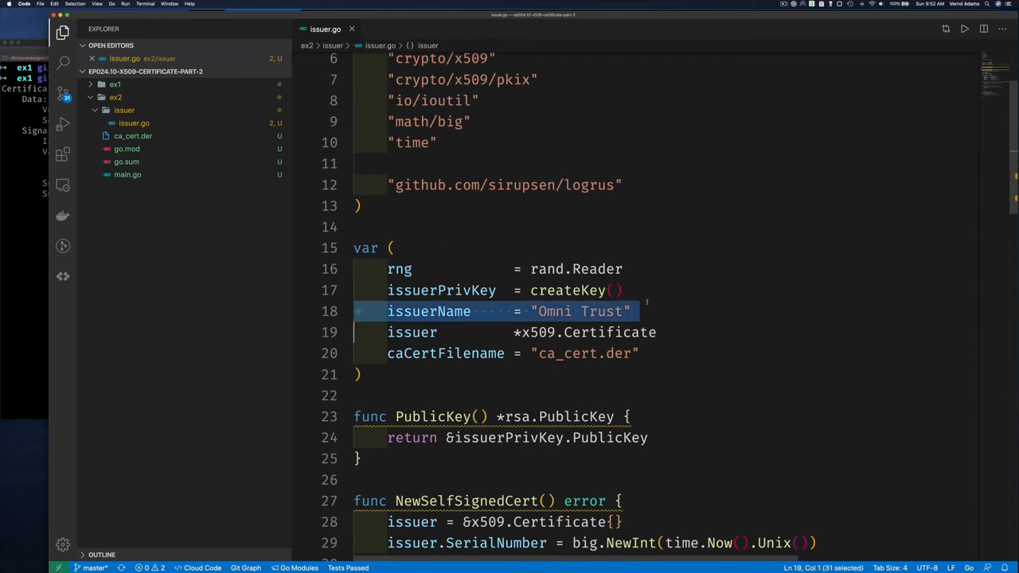
scroll(down, 3)
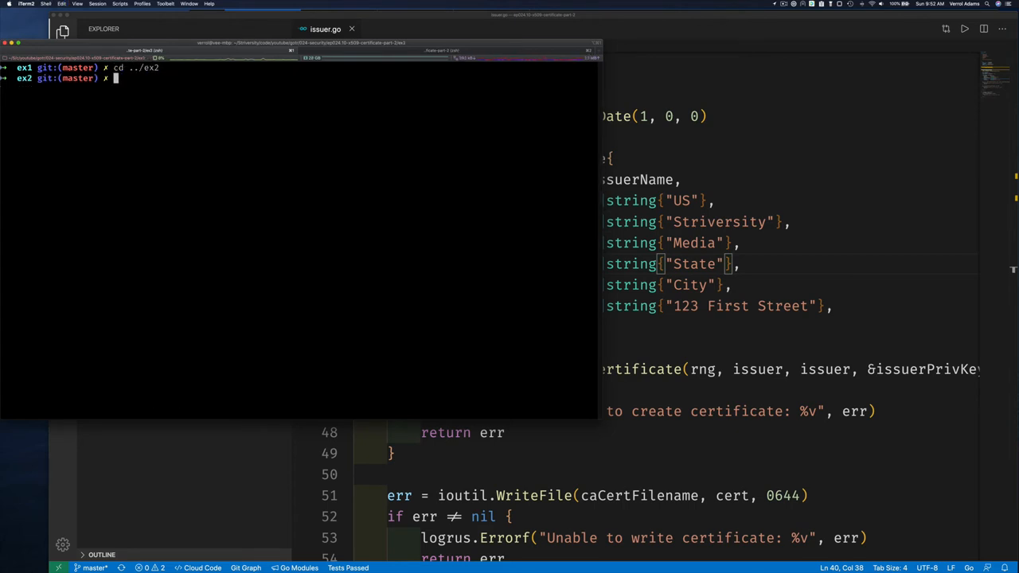
Rerun the ex2 program with go run . and open the generated ca_cert.der
text(go run .)
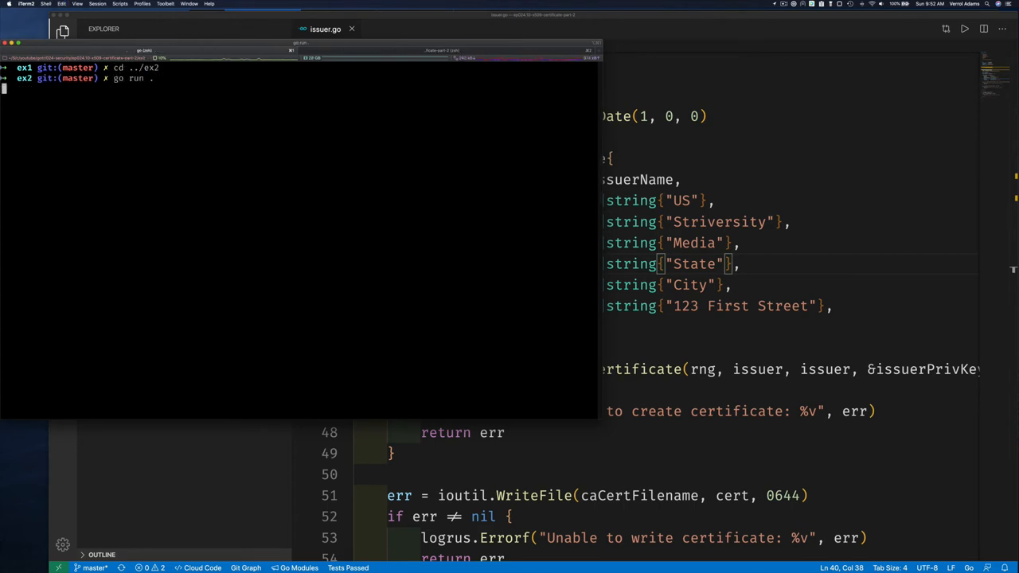
text(open ca_cert.der)
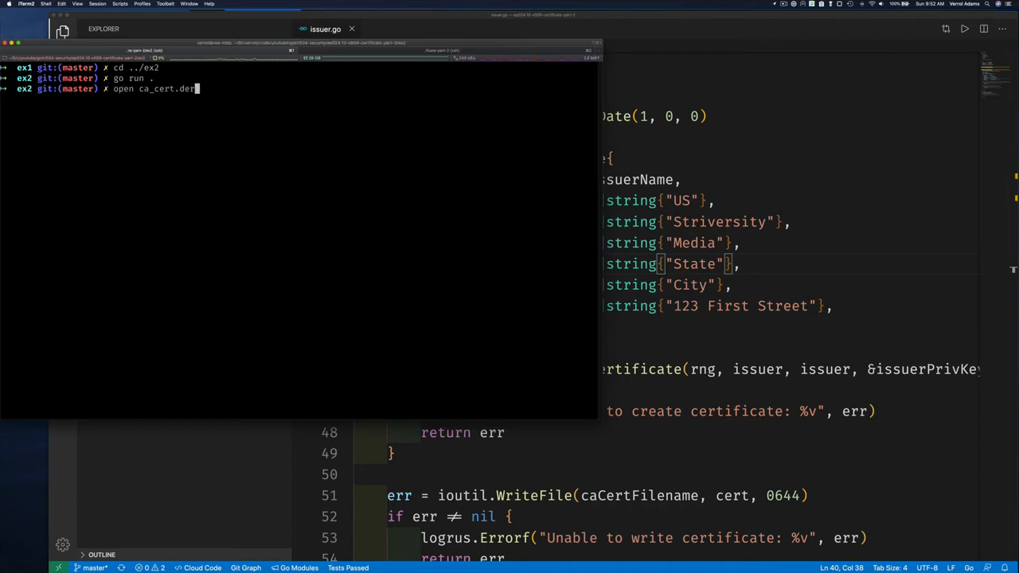
key(Return)
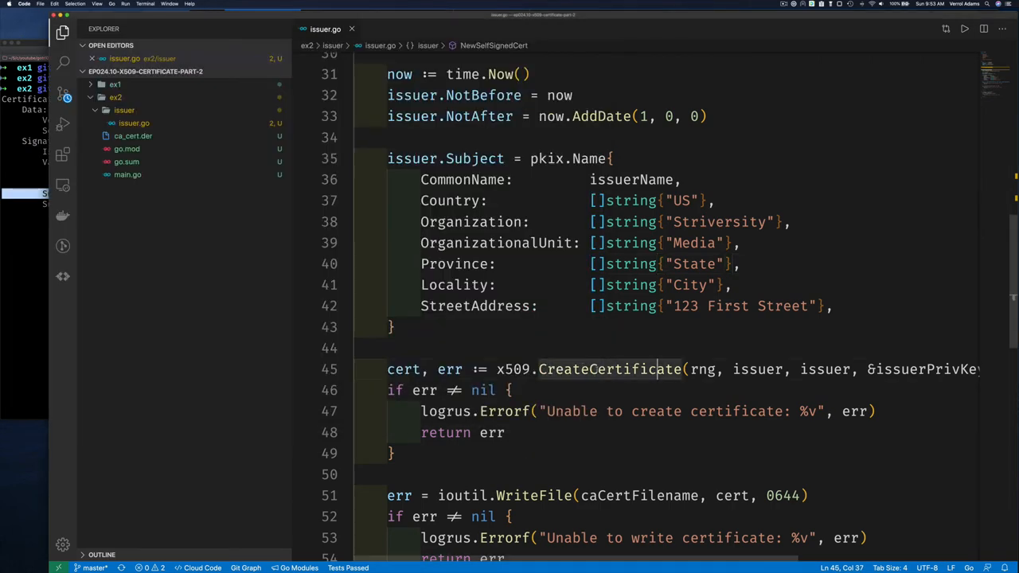
Review where issuer is used and select the pkix.Name subject literal to move
double_click(413, 158)
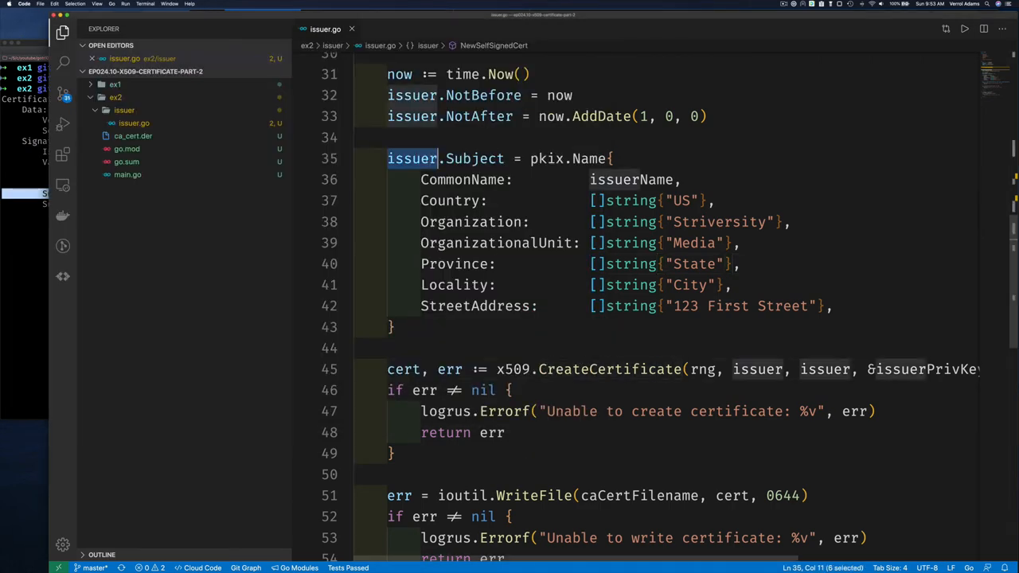
click(757, 369)
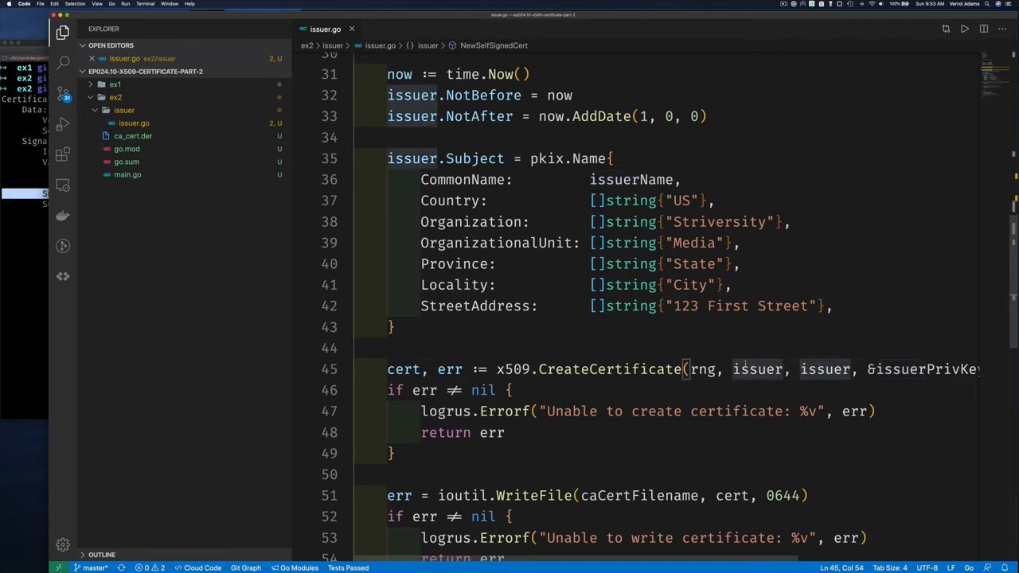
scroll(down, 3)
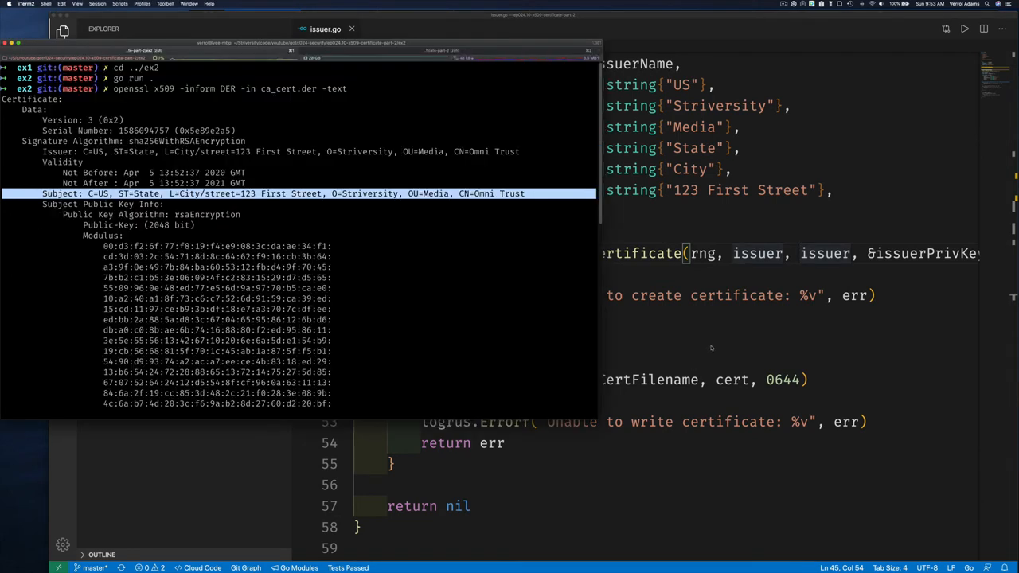
mouse_move(730, 286)
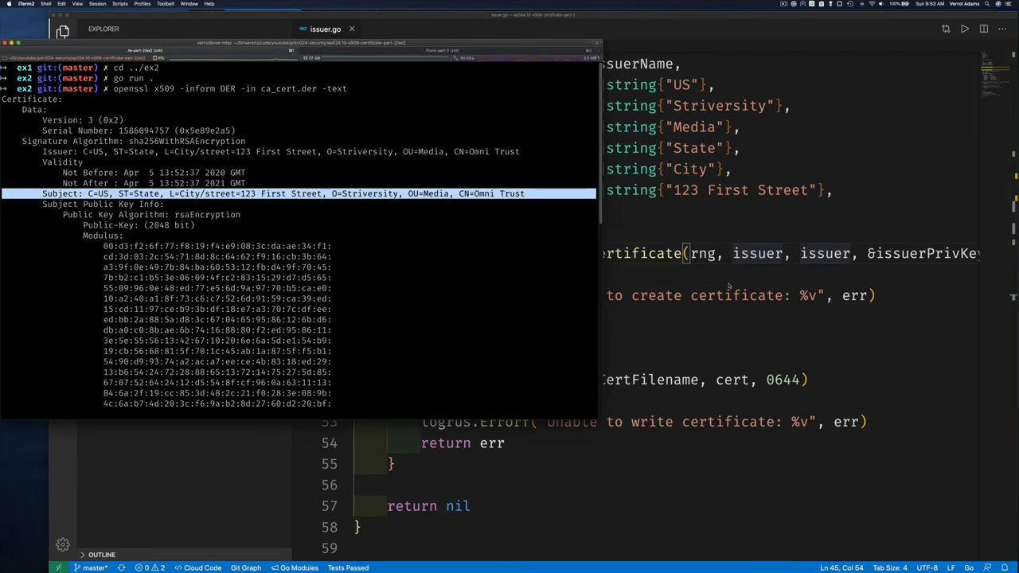
scroll(down, 3)
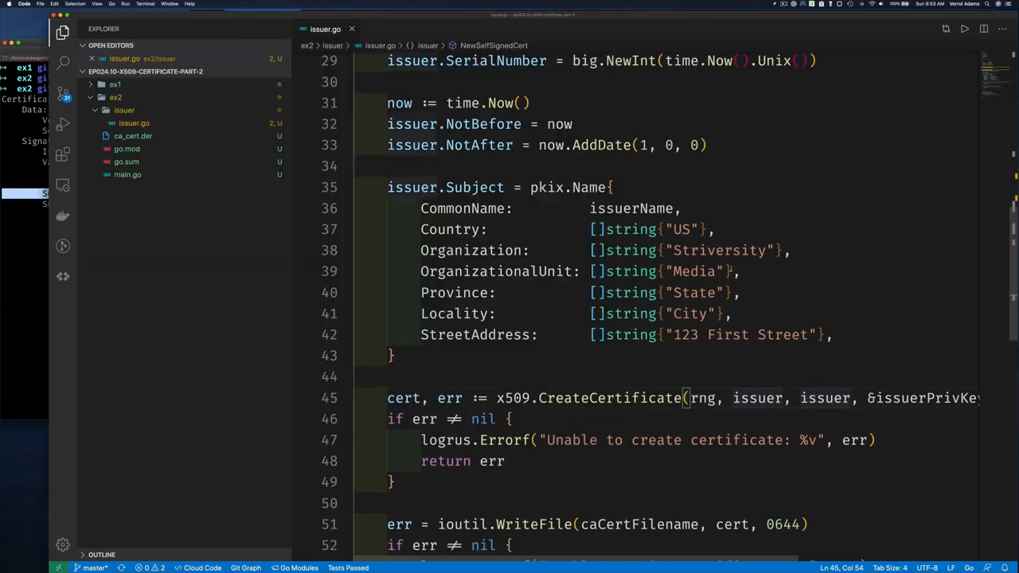
drag(421, 293, 390, 355)
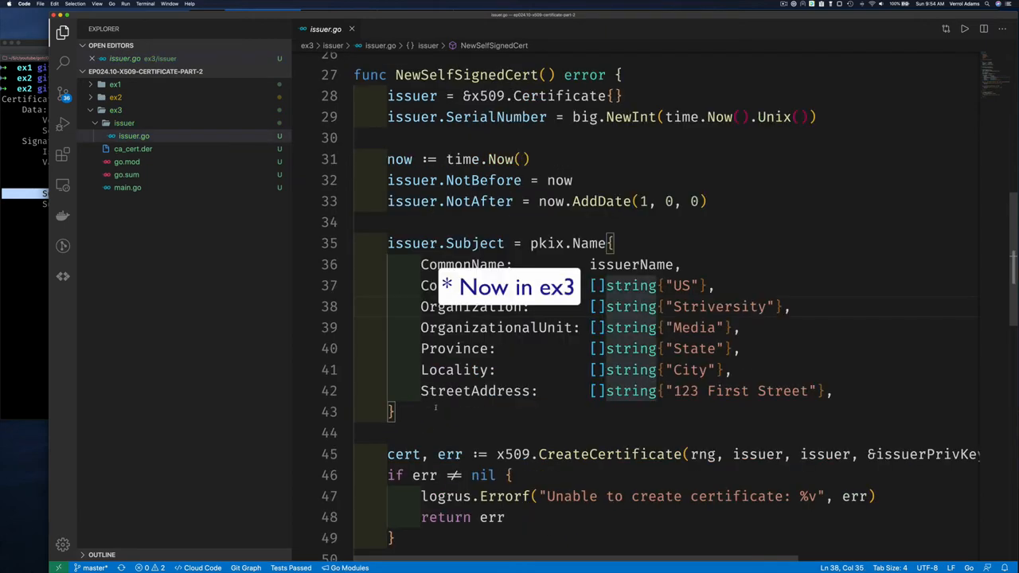
scroll(down, 3)
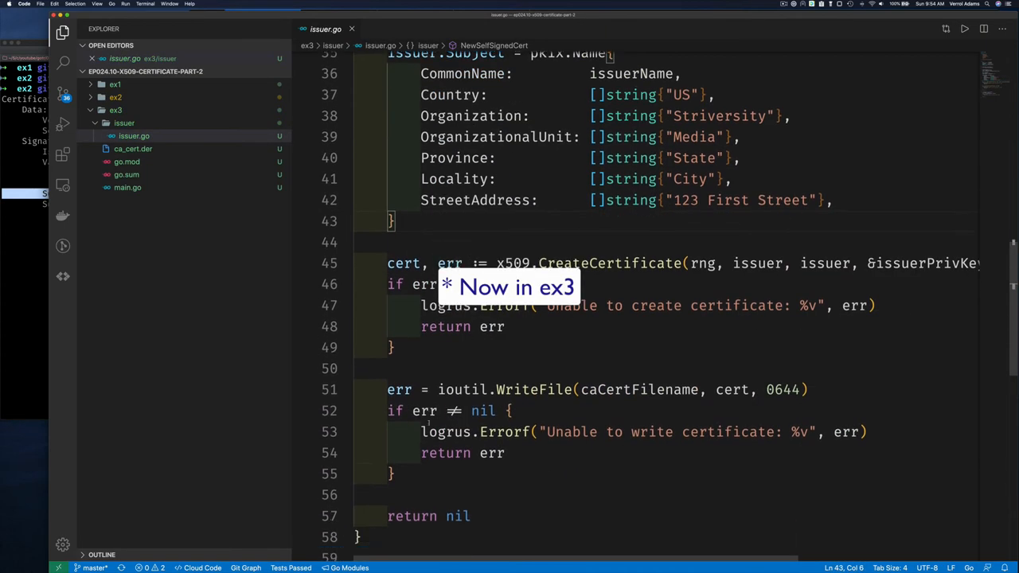
scroll(down, 3)
text(func)
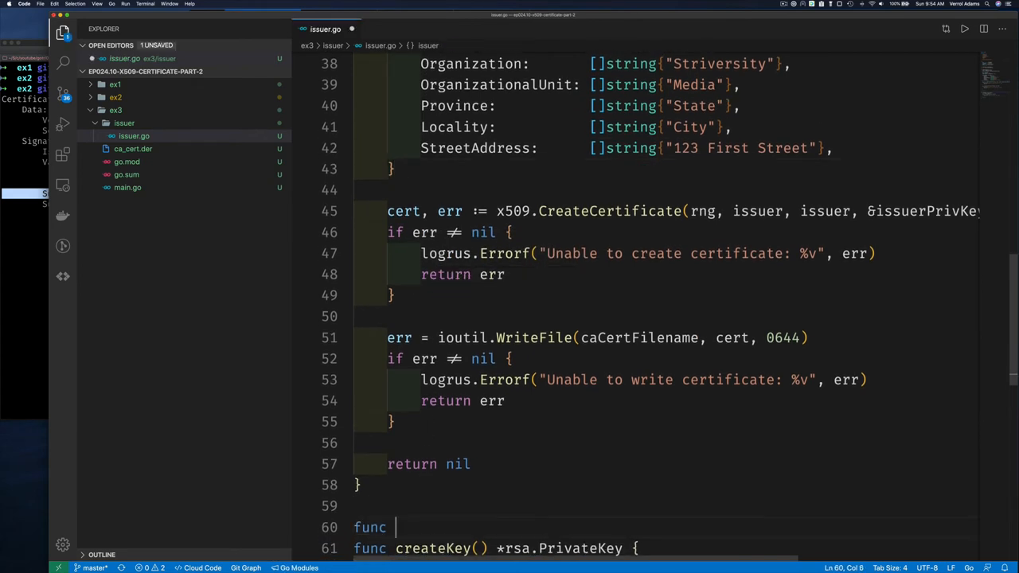
Add func isserInfo() pkix.Name holding the subject fields and ending with return name
text(is)
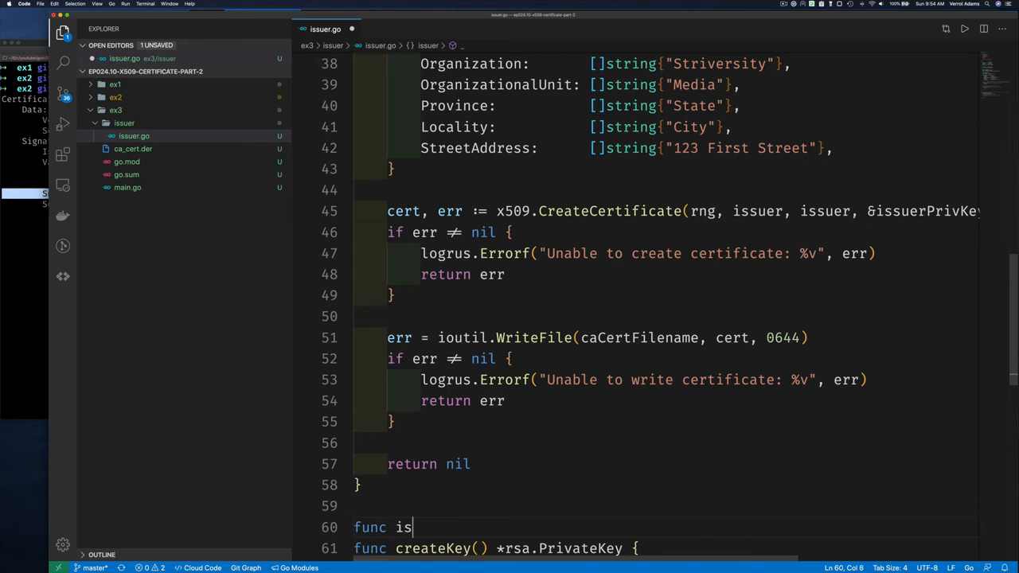
text(serInfo())
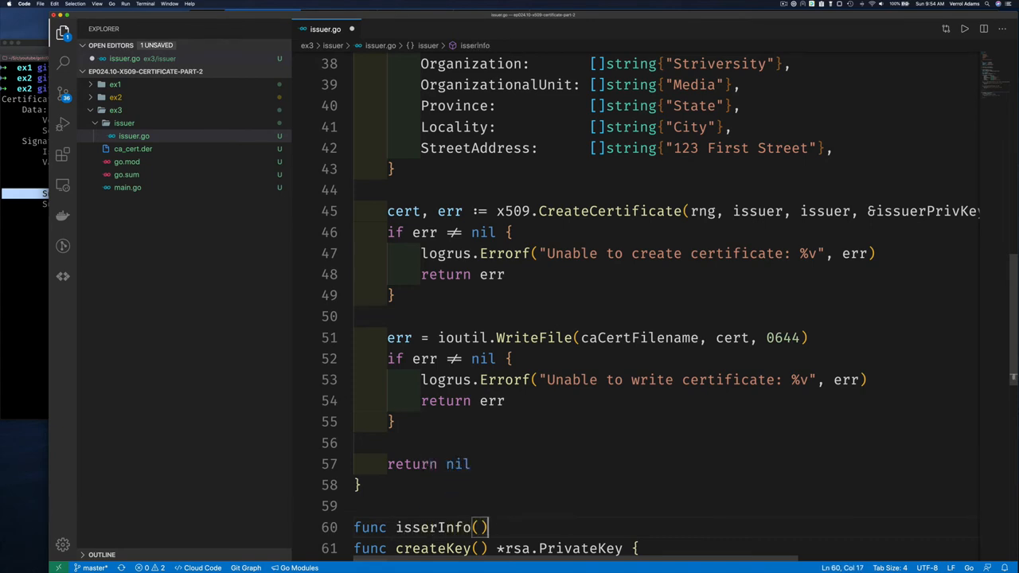
text(*)
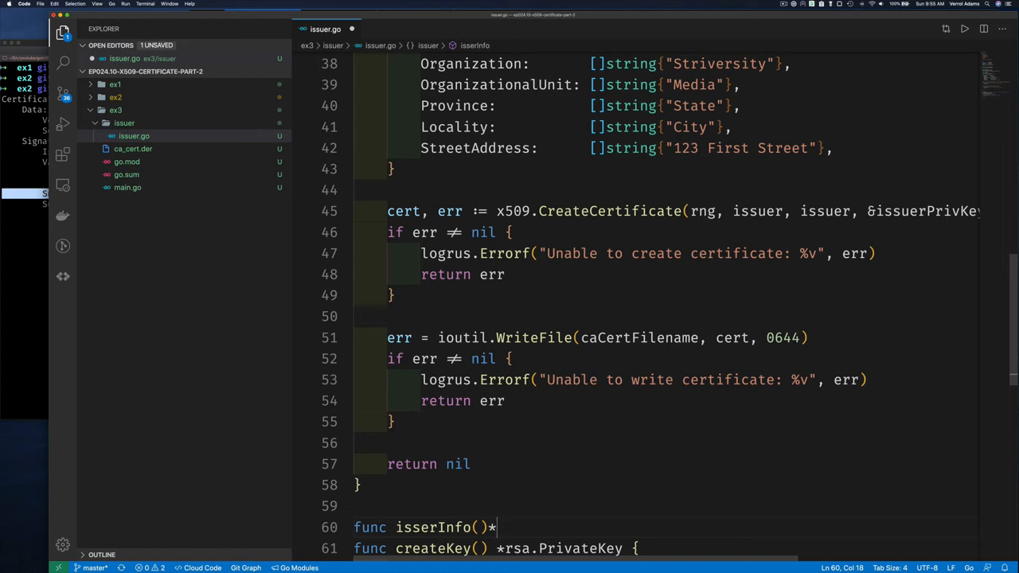
key(Backspace)
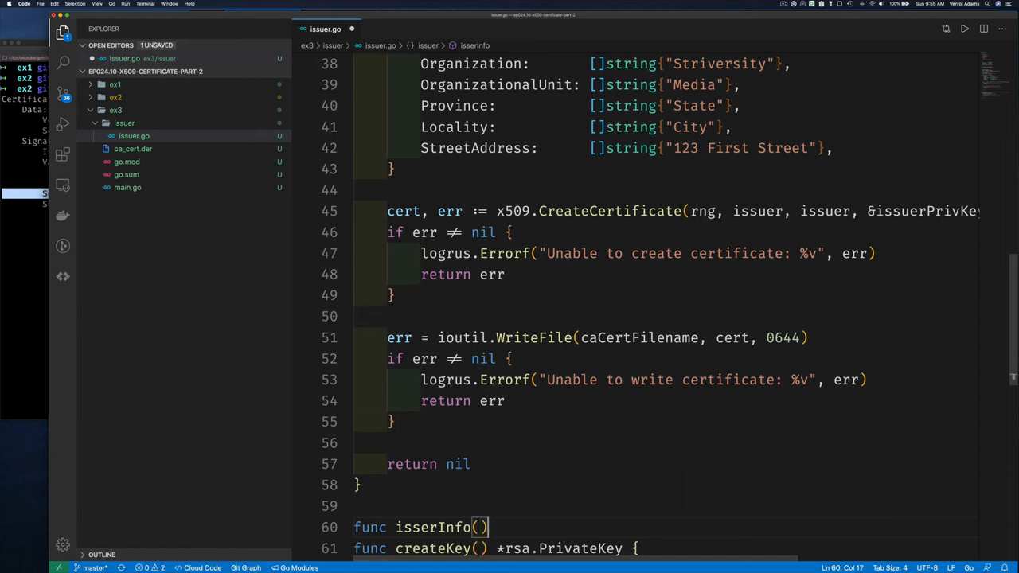
text(pkix.Name{)
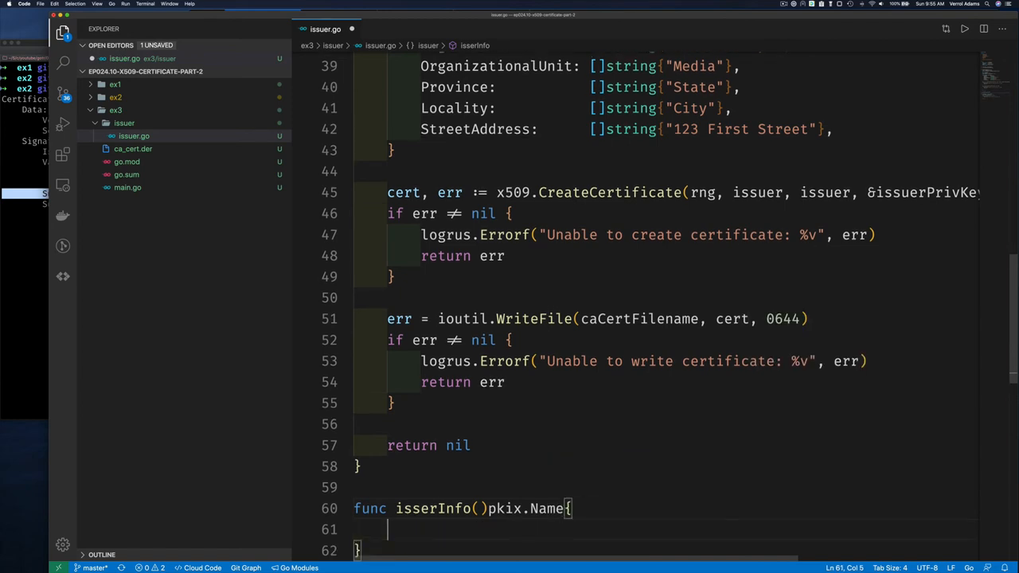
scroll(up, 3)
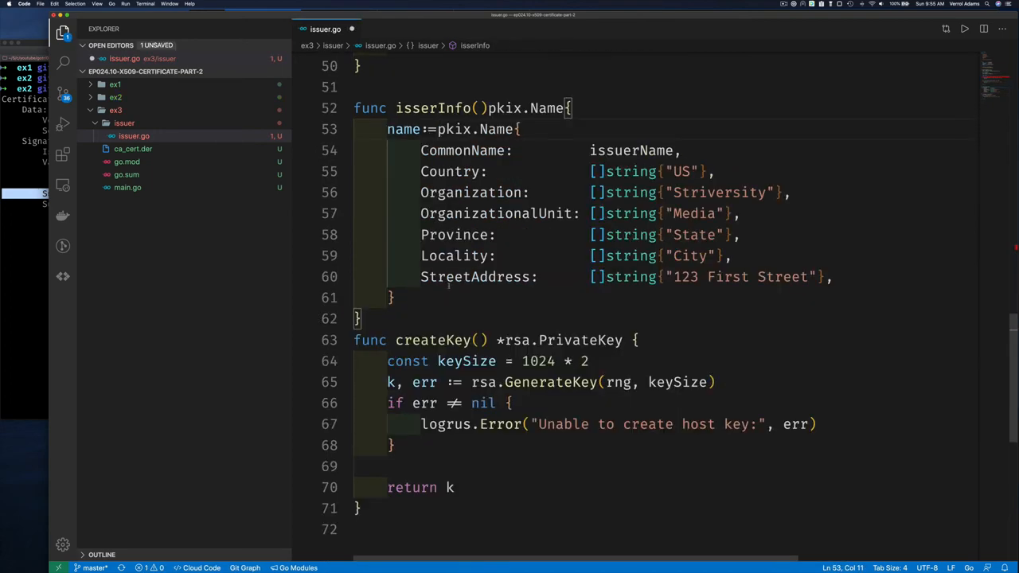
text(retu)
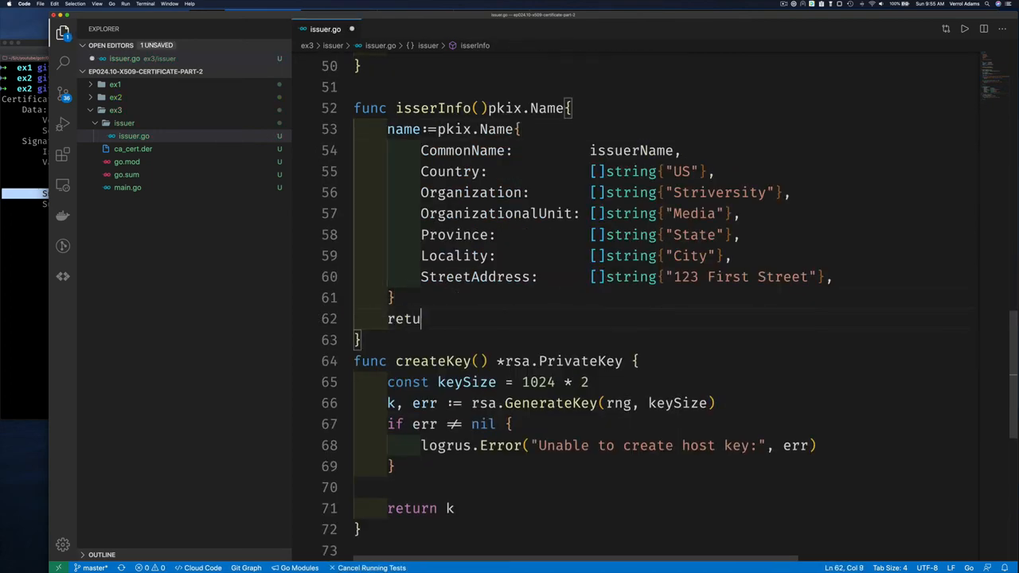
text(rn name)
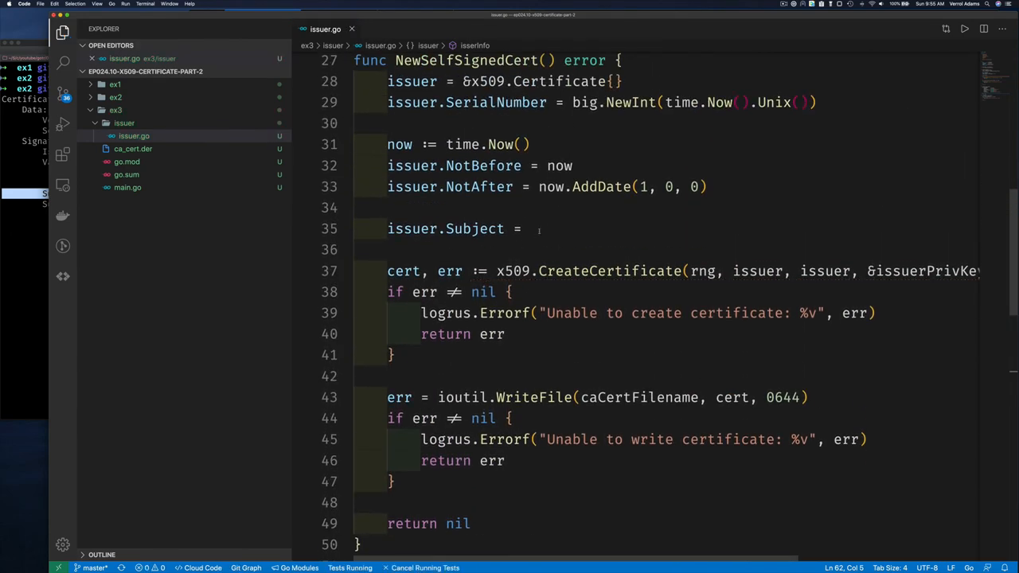
Assign issuer.Subject from isserInfo() and set issuer.DNSNames to vee-mbp.mv.lorrev.org
click(532, 229)
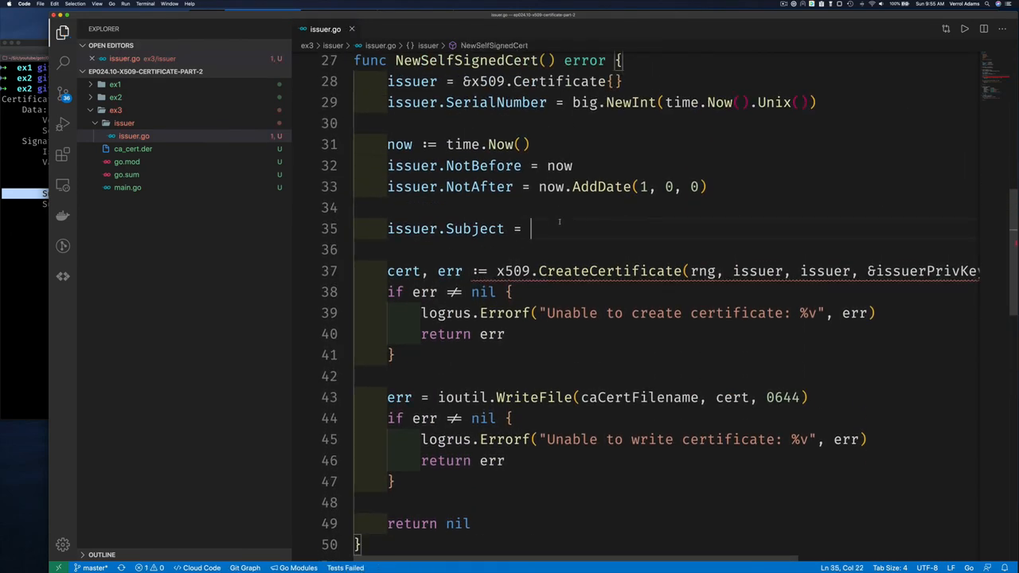
text(isserInfo())
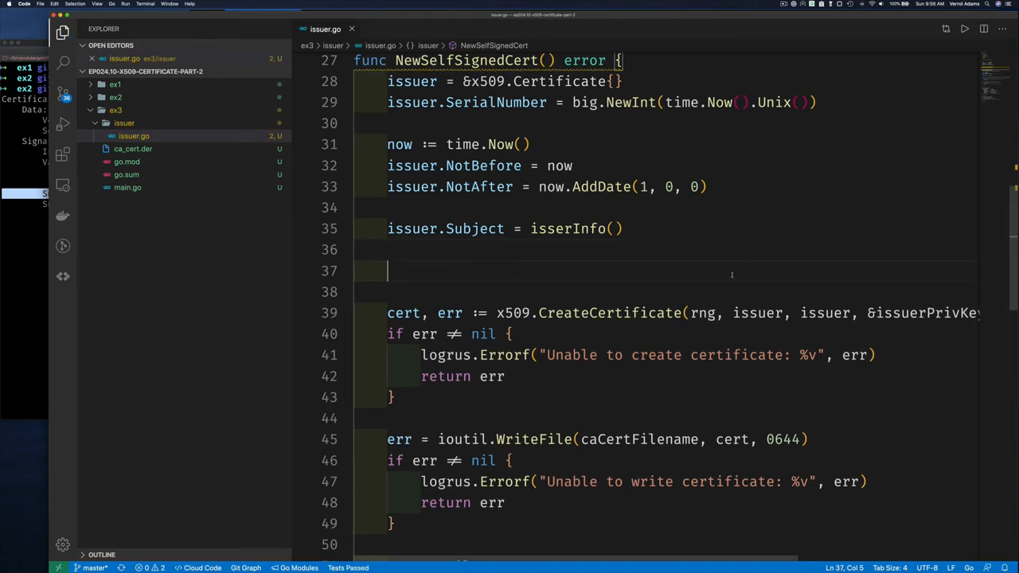
text(issuer.DNSNames = []string{"vee-mbp.mv.lorrev.org"})
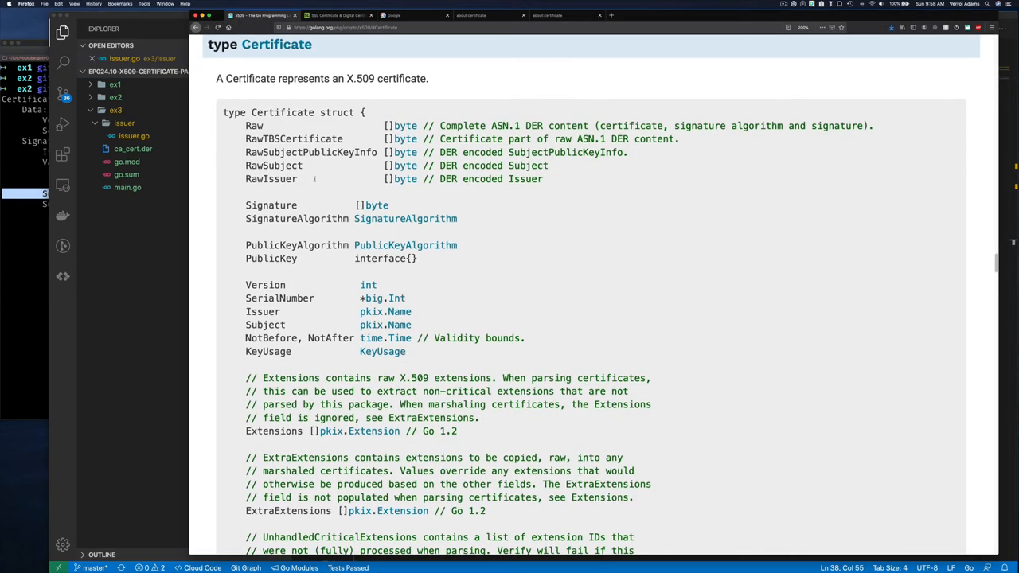
Scroll the x509 Certificate struct docs down to the DNSNames and EmailAddresses fields
scroll(down, 3)
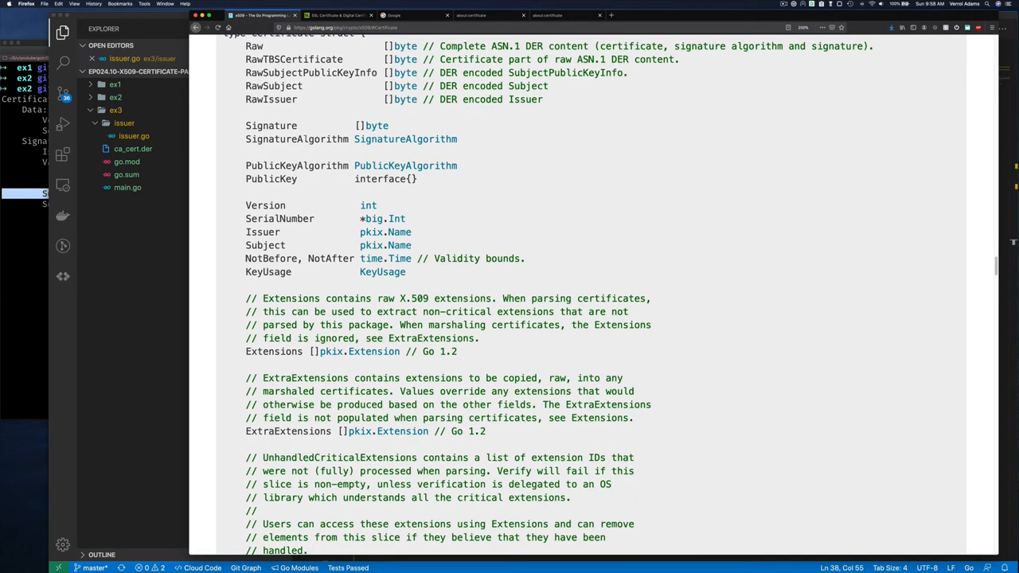
scroll(down, 3)
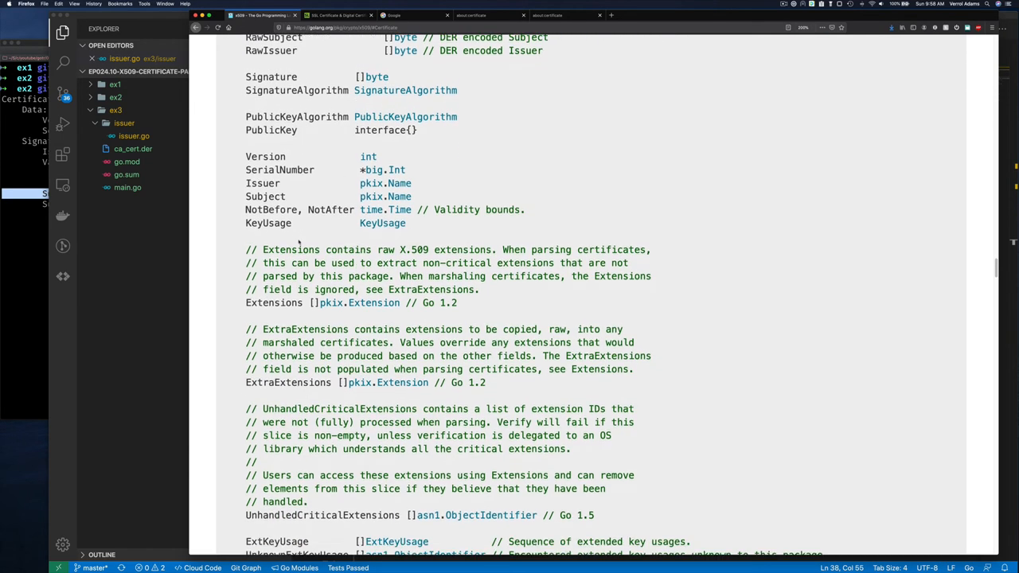
scroll(down, 3)
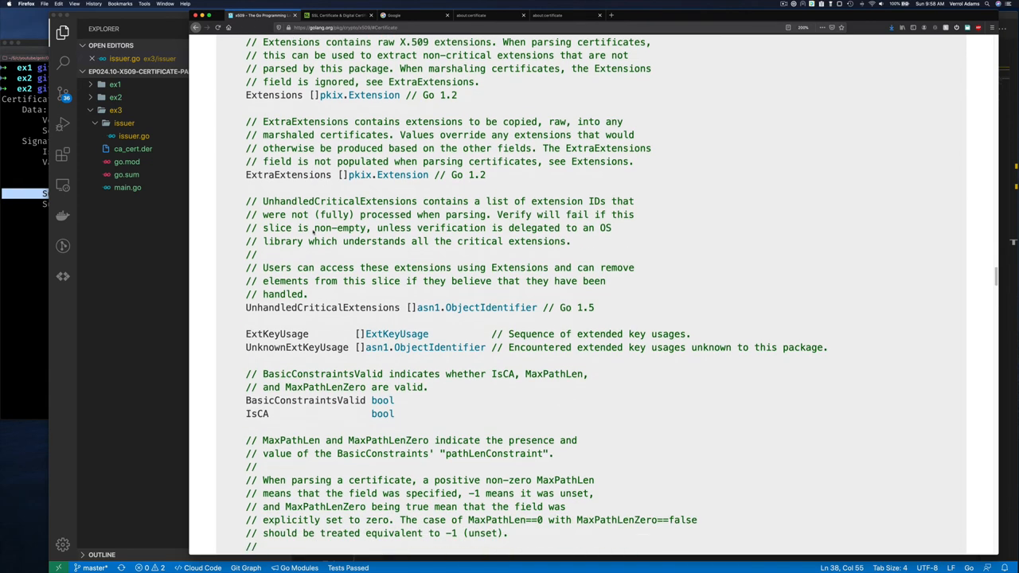
scroll(down, 3)
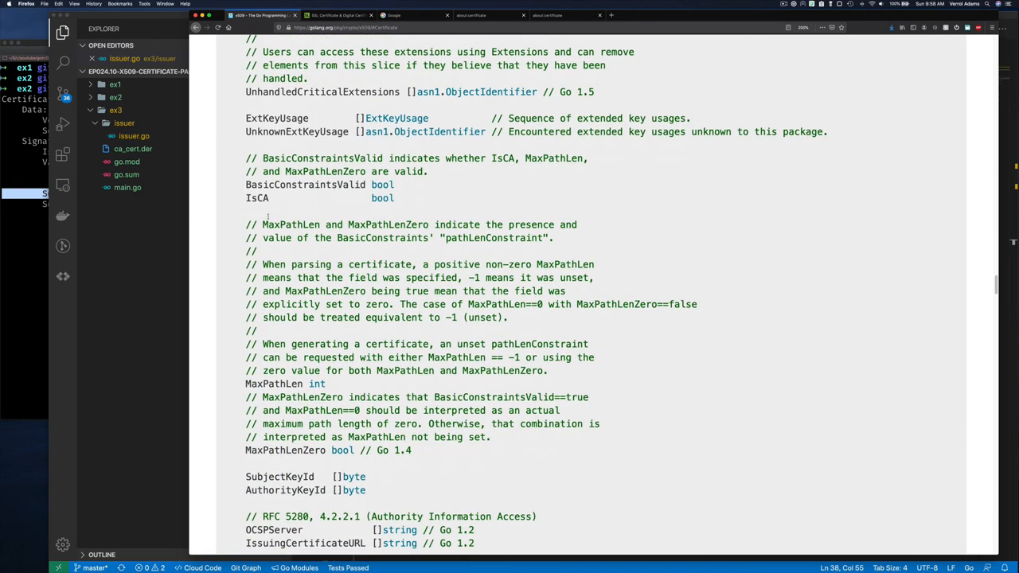
scroll(down, 3)
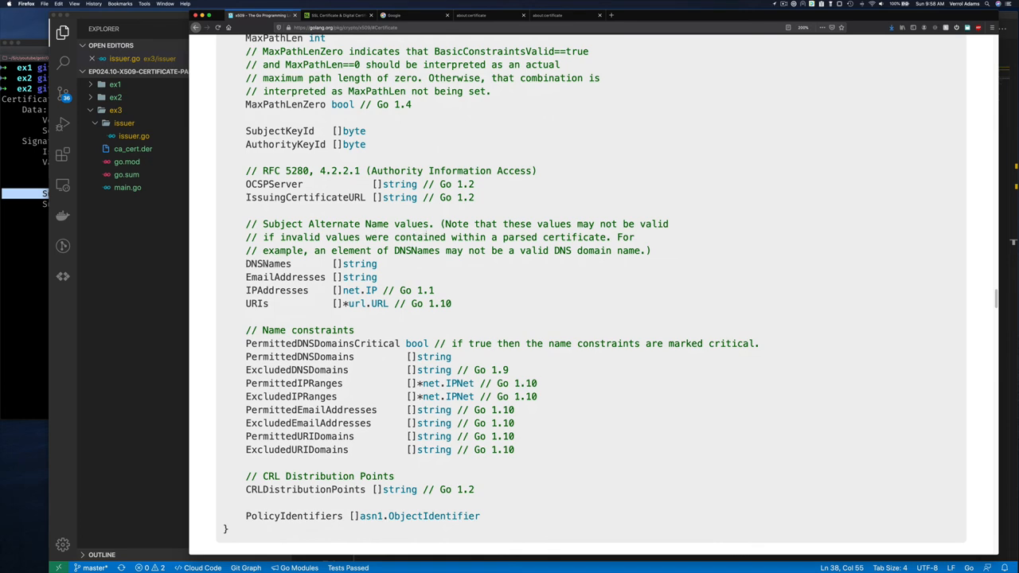
mouse_move(390, 277)
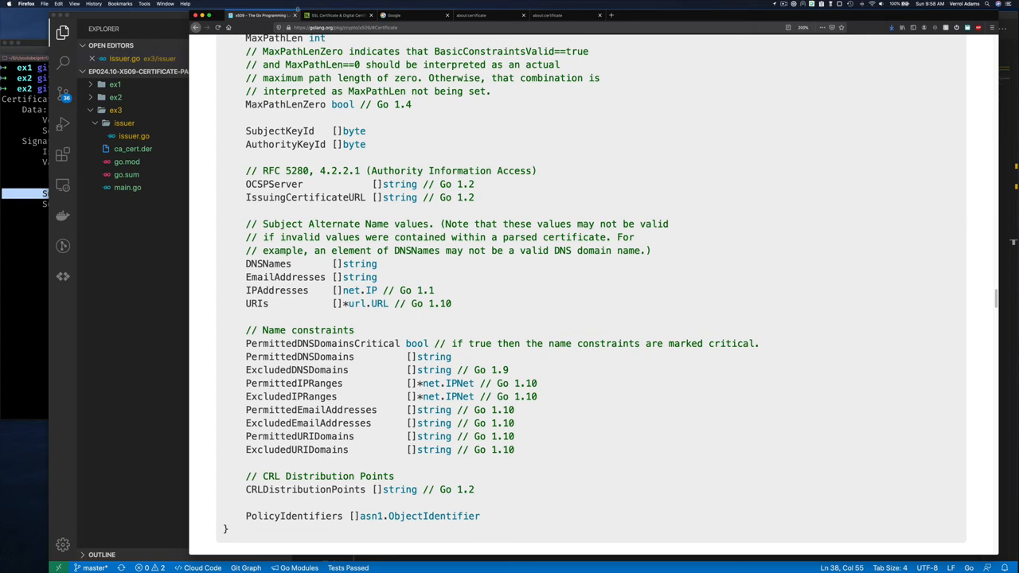
View ssl.com's certificate details through the padlock's More information to see Subject Alt Names
click(338, 15)
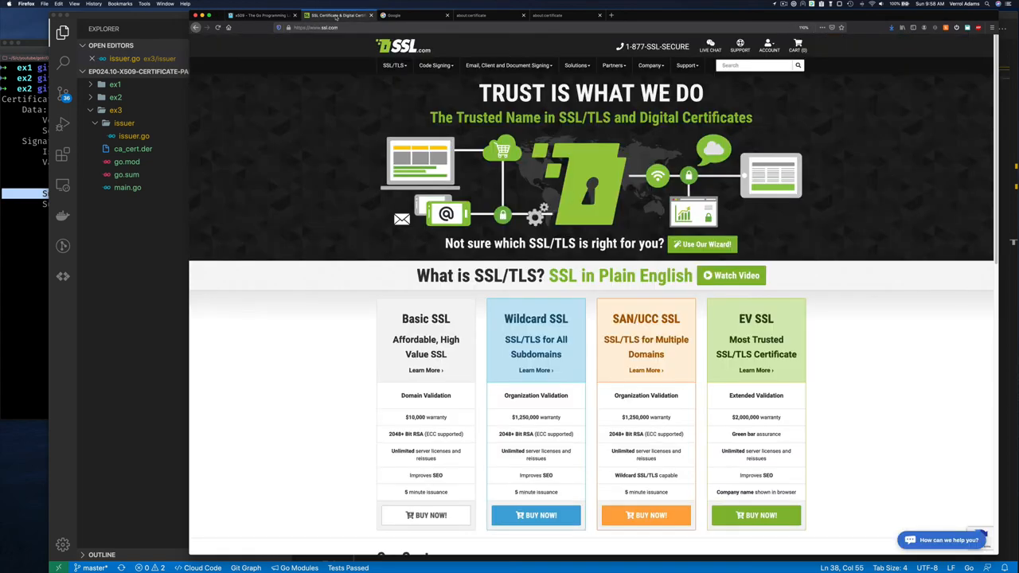
click(289, 27)
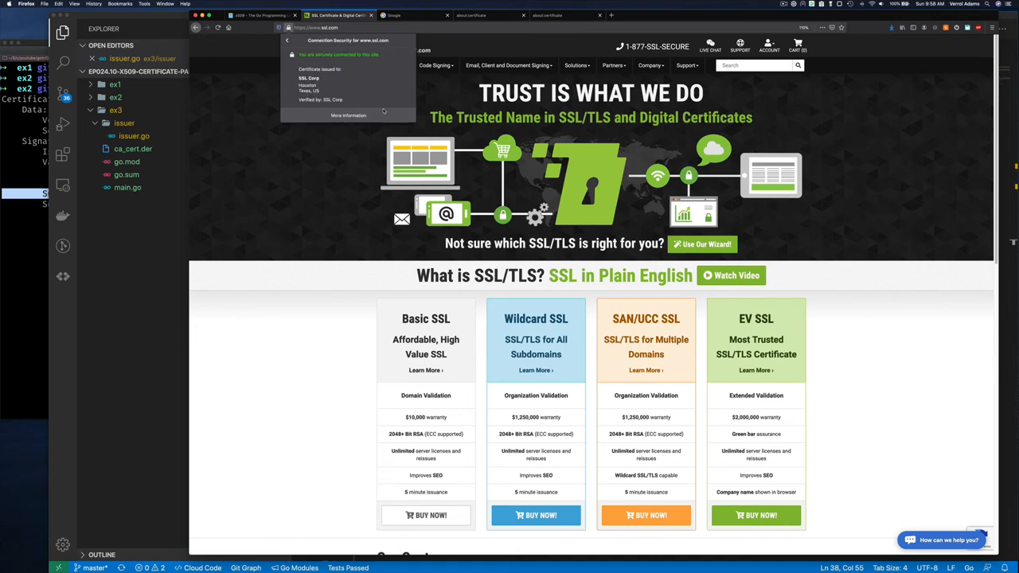
click(349, 116)
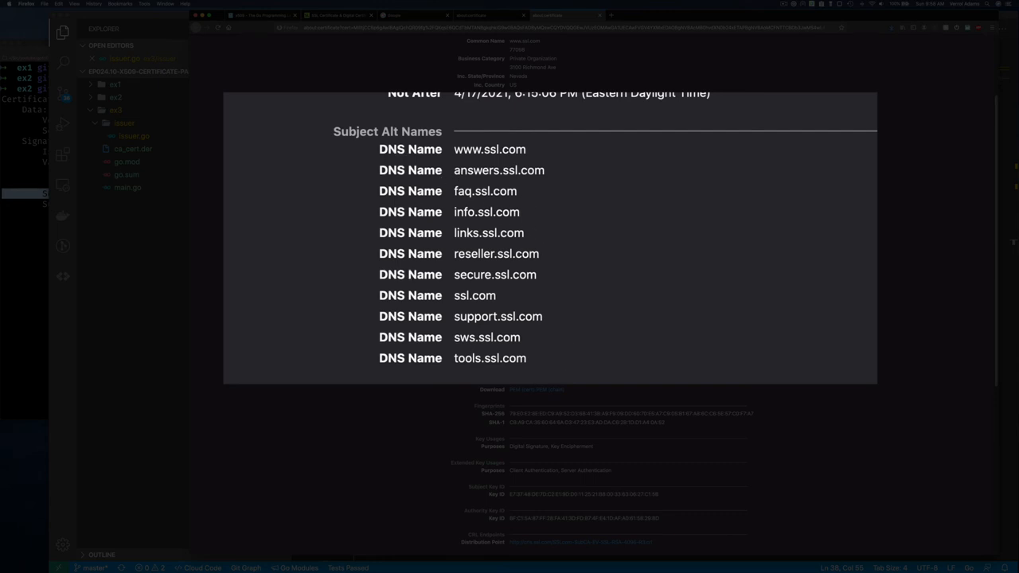
mouse_move(502, 227)
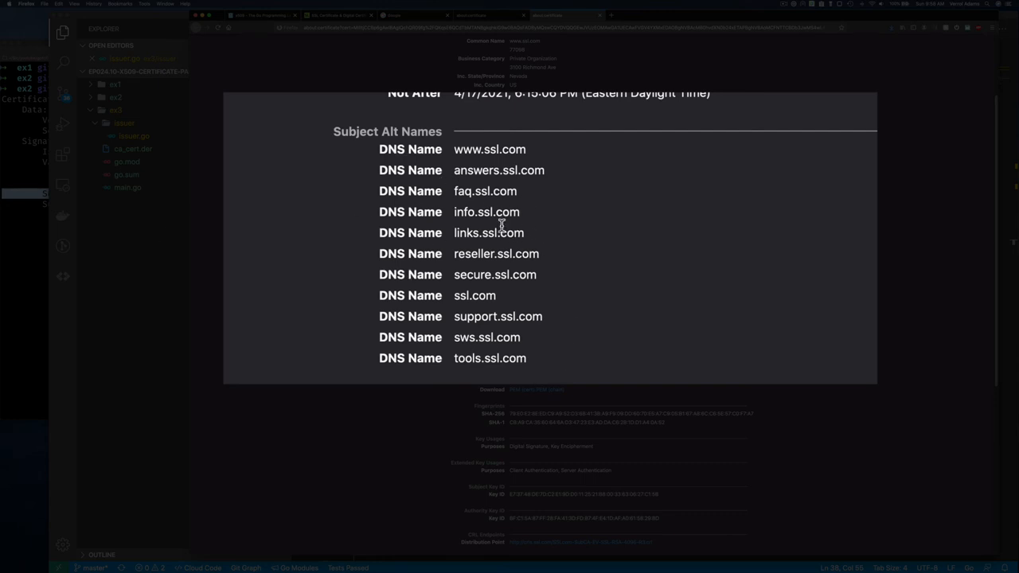
mouse_move(513, 253)
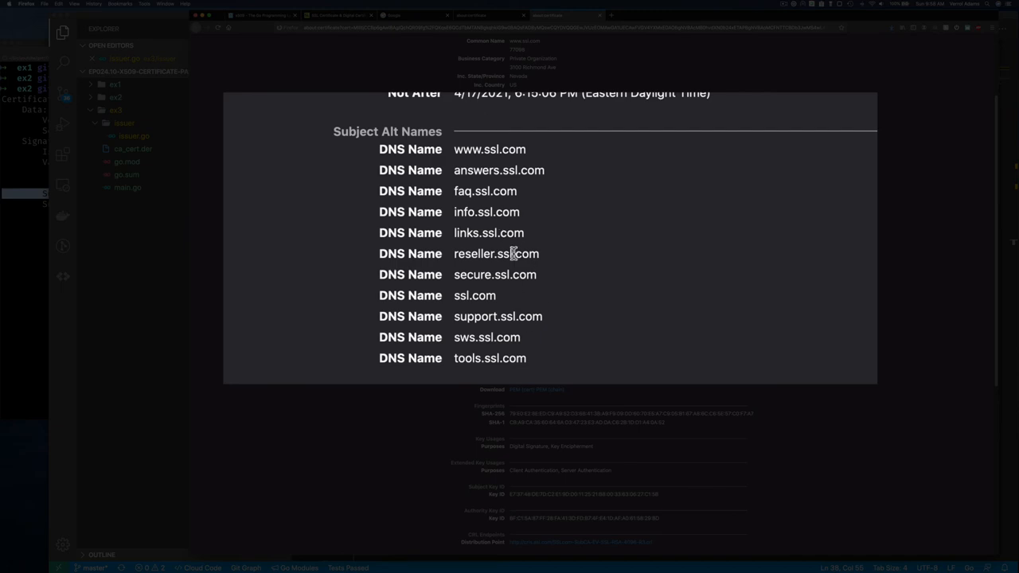
mouse_move(145, 233)
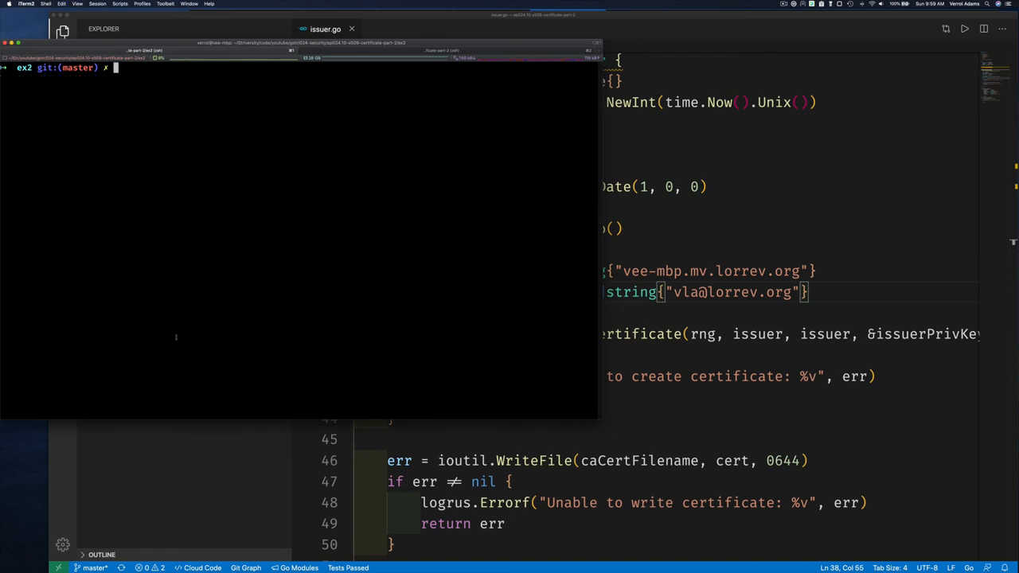
Change to ex3, run the program, and print ca_cert.der with openssl
text(cd ../)
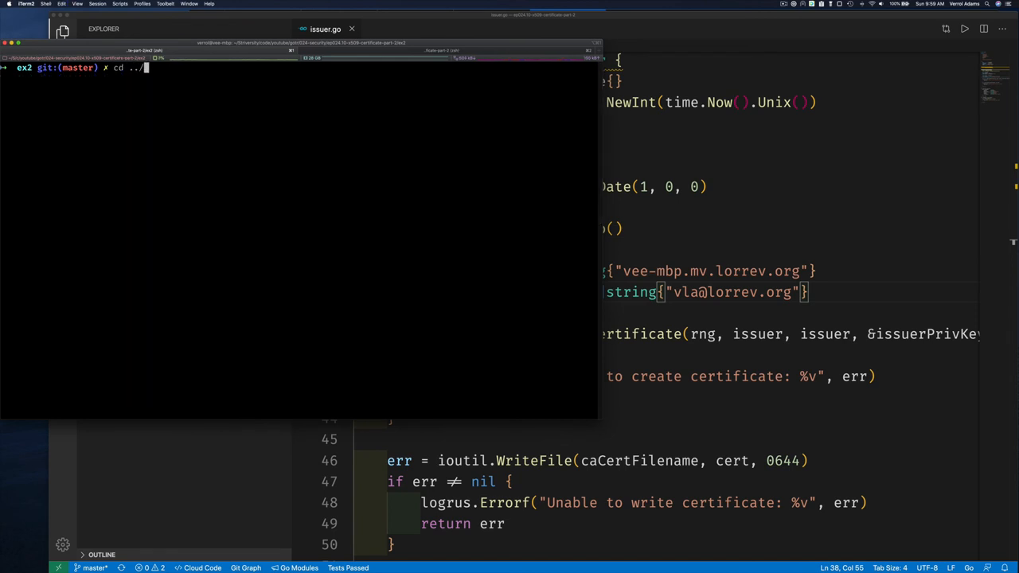
key(Return)
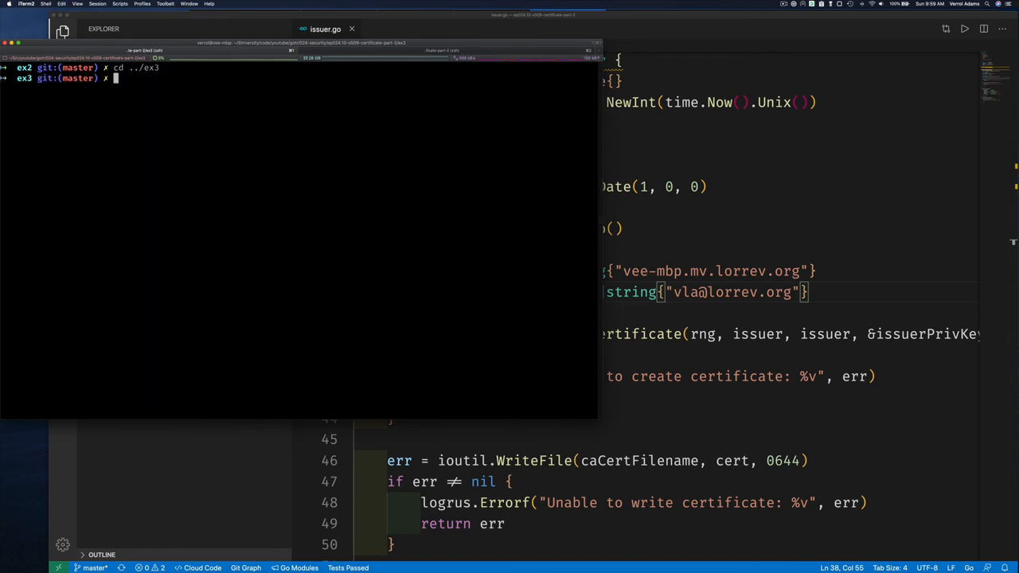
text(go run .)
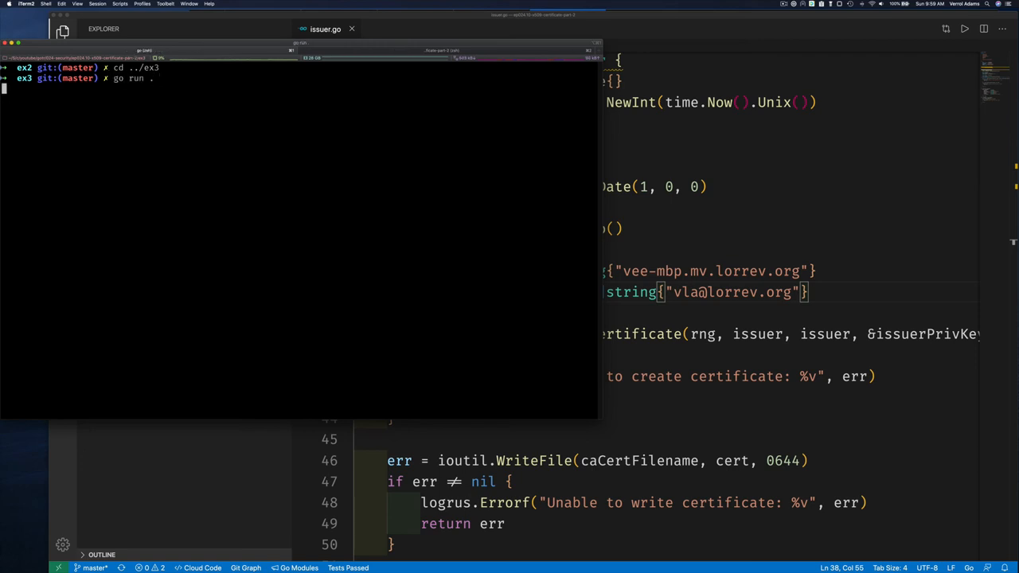
text(ope)
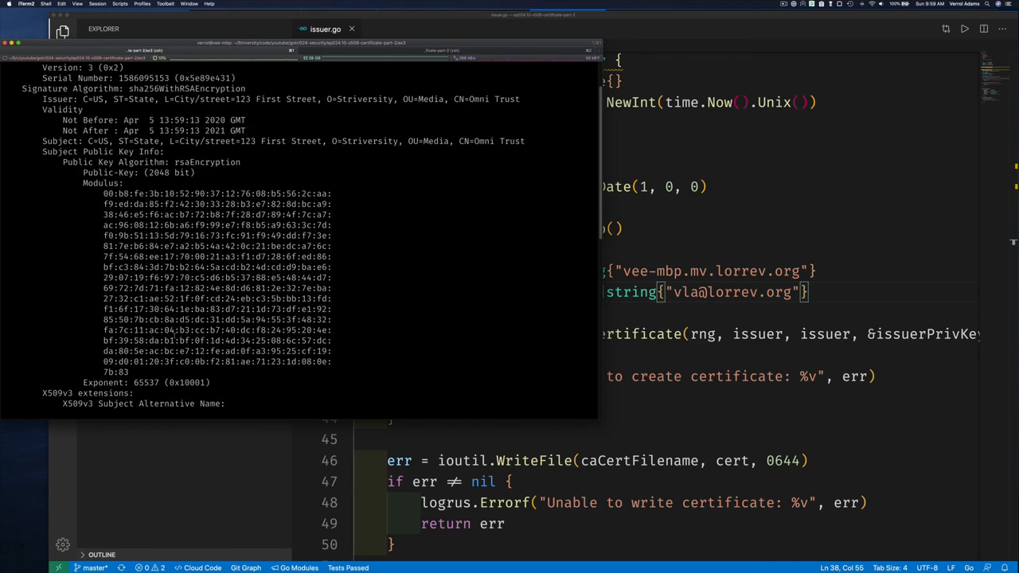
scroll(down, 3)
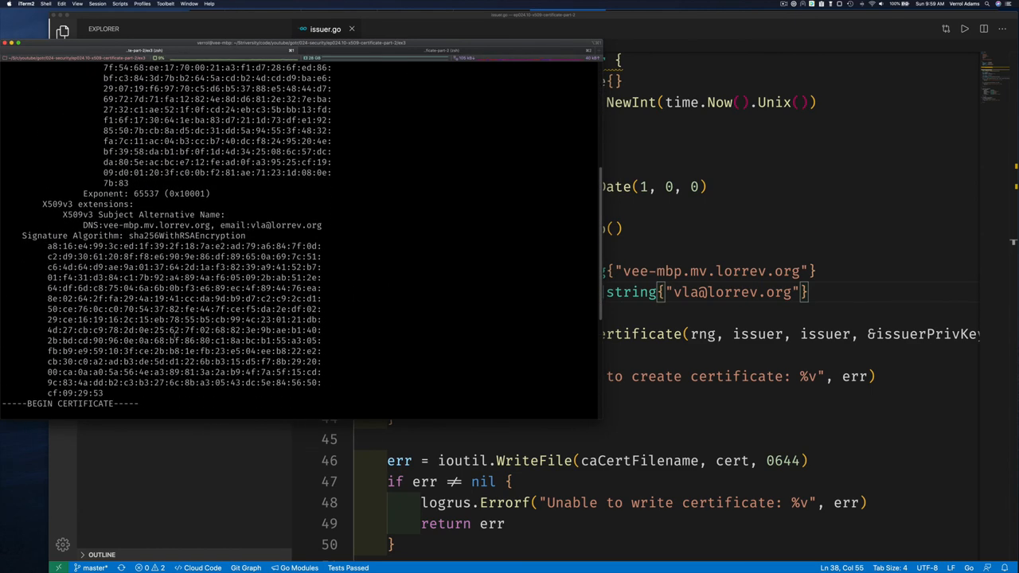
double_click(89, 225)
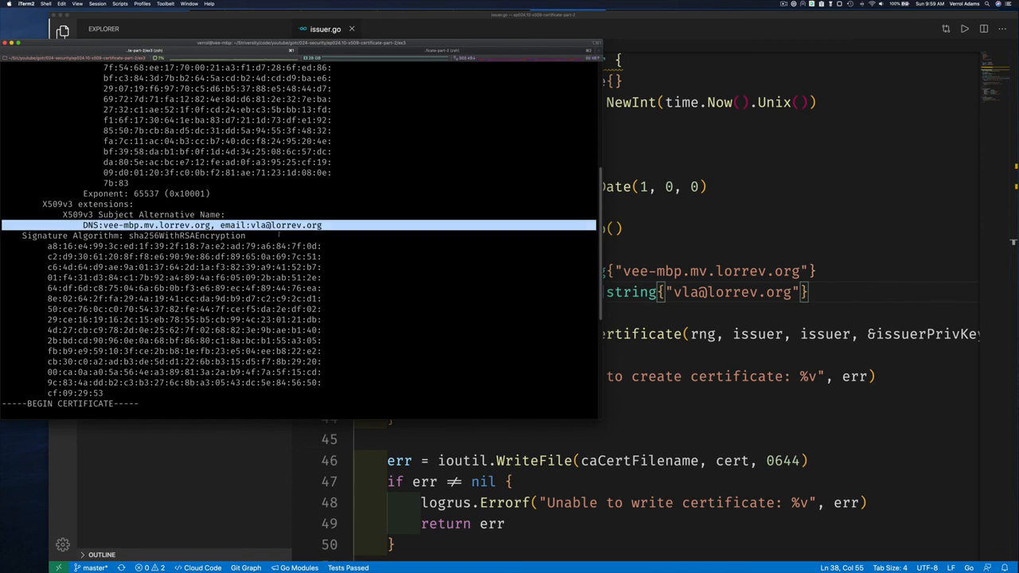
double_click(232, 225)
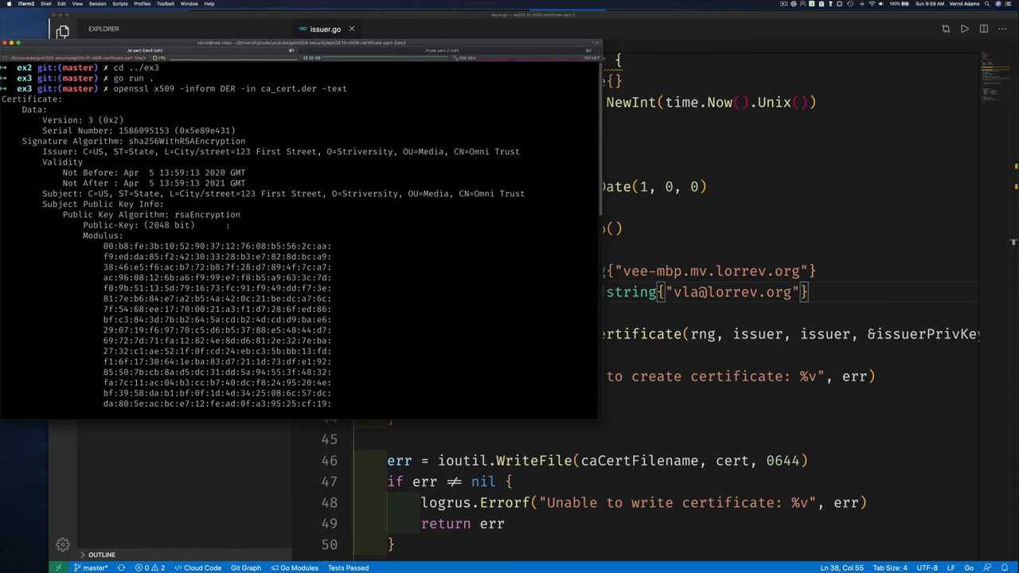
scroll(down, 3)
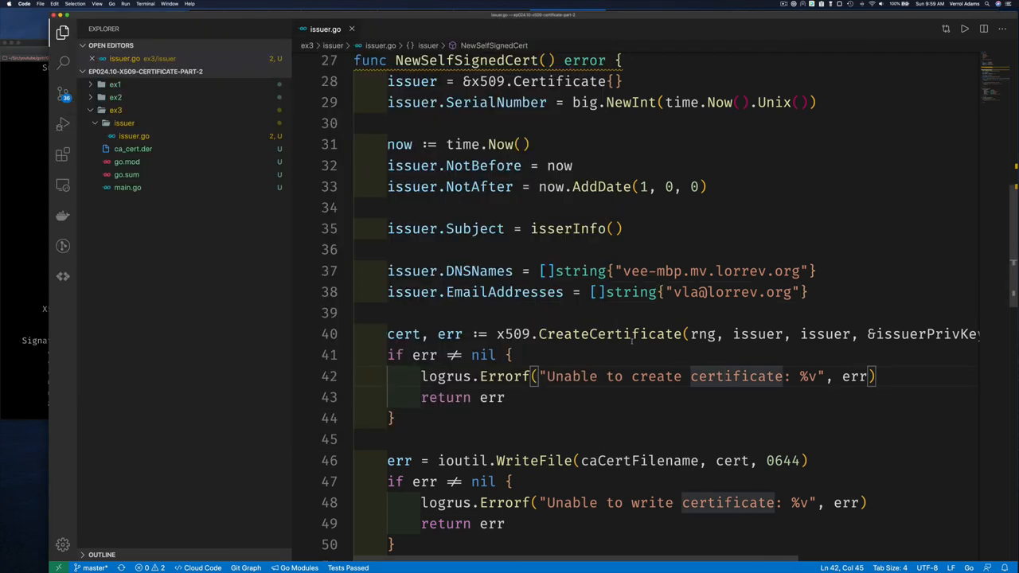
Scroll through NewSelfSignedCert's DNSNames and EmailAddresses assignments in issuer.go
scroll(up, 3)
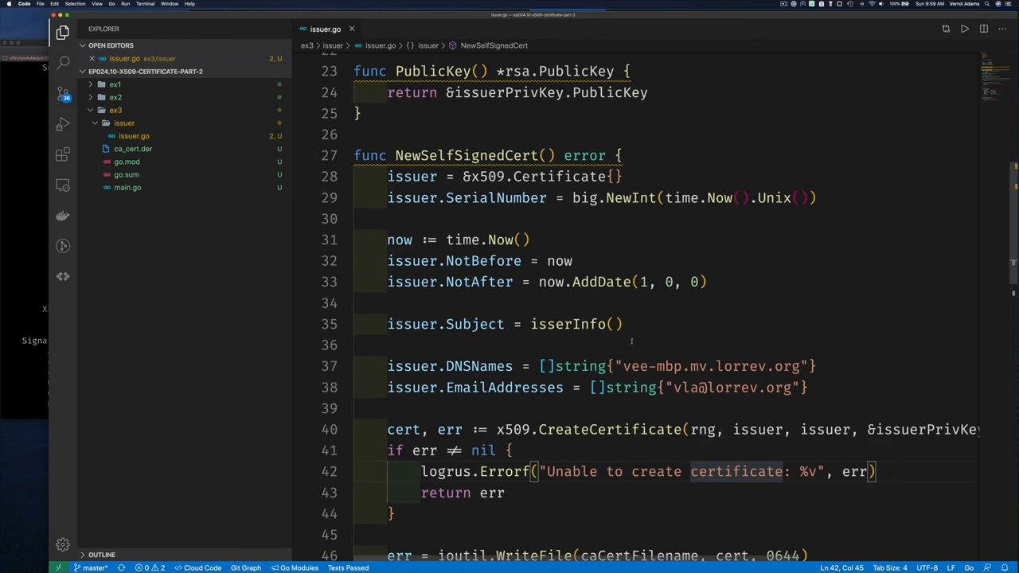
scroll(down, 3)
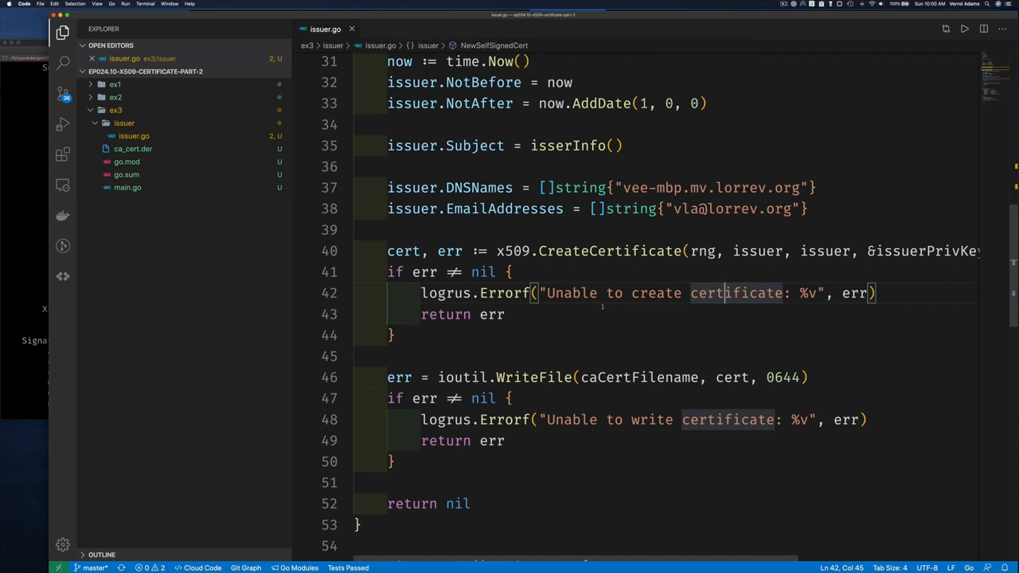
mouse_move(62, 216)
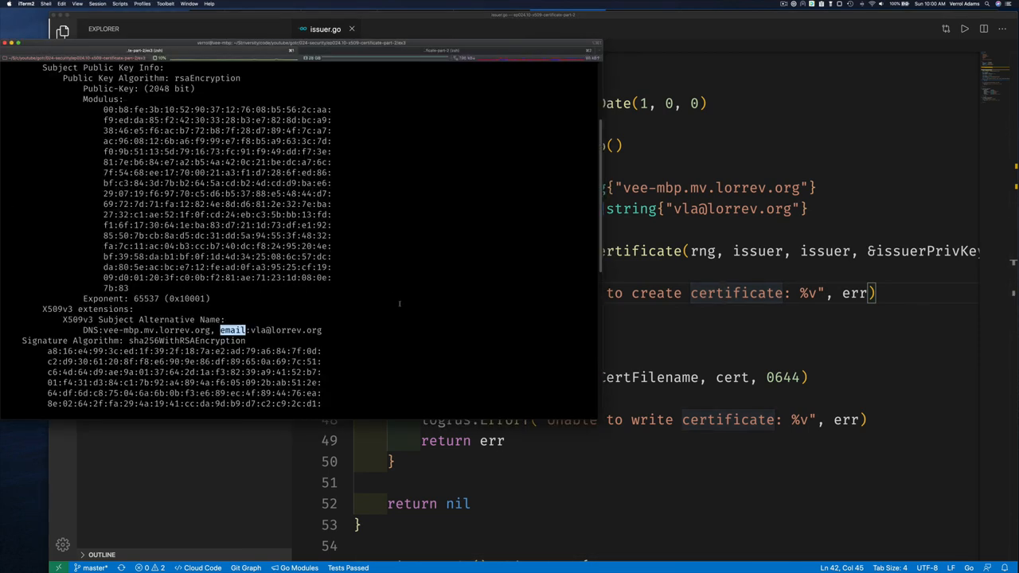
mouse_move(652, 383)
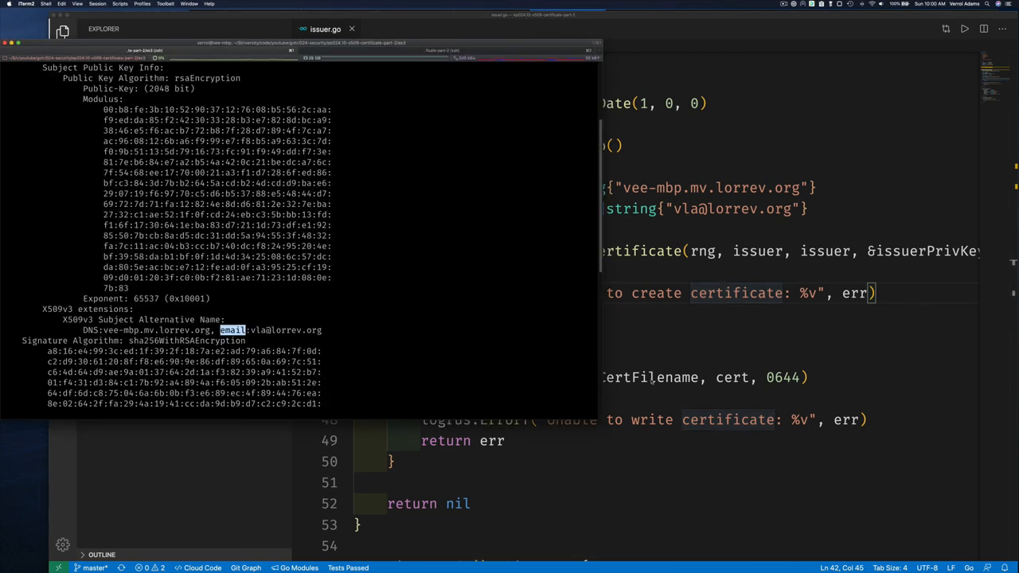